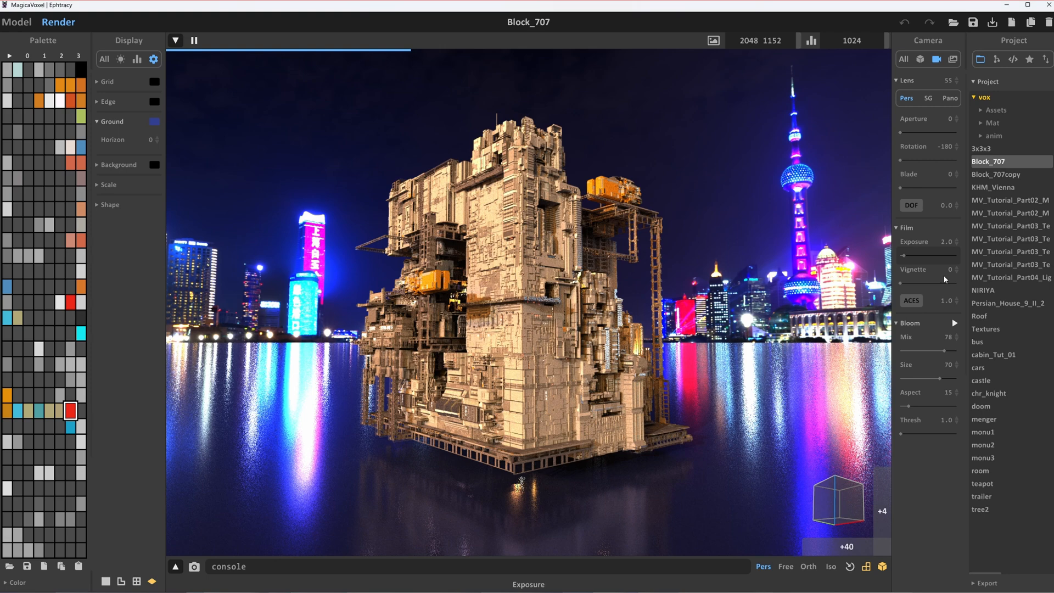
Review the Image and Matter settings, then return to Camera with Film collapsed and Lens expanded
click(954, 60)
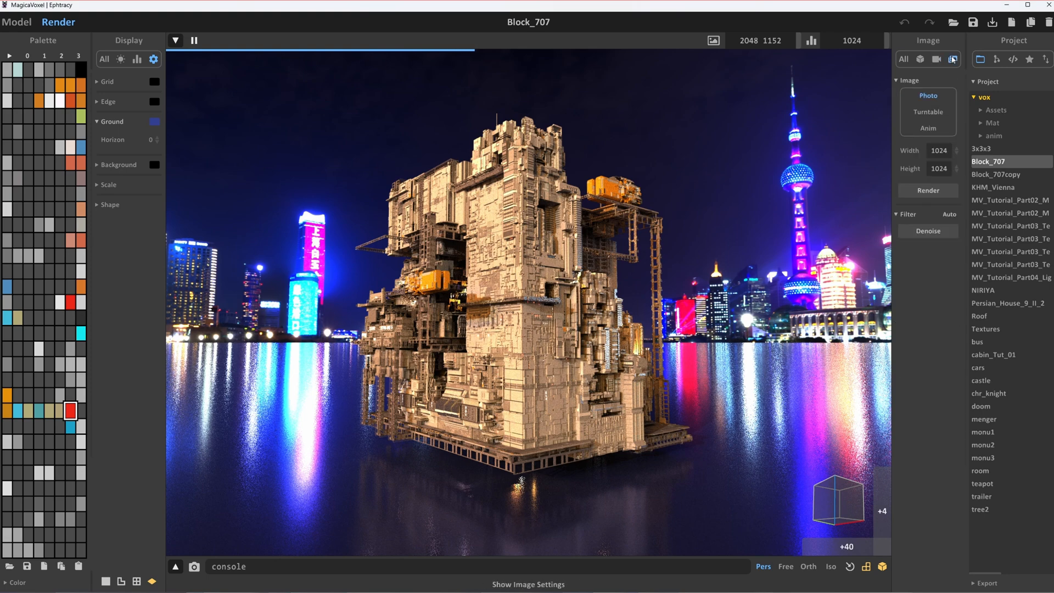
click(920, 59)
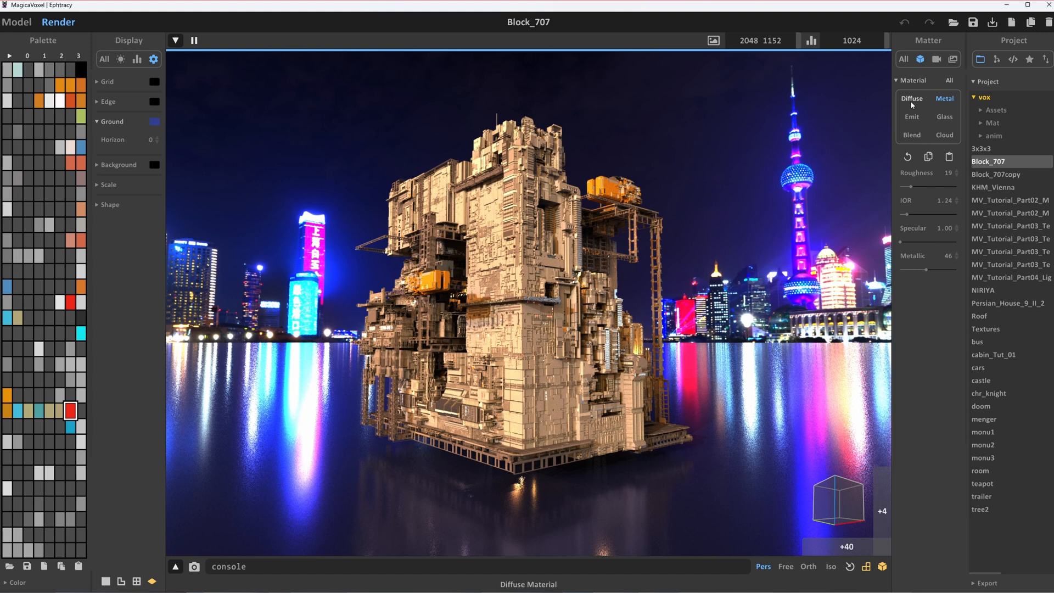
click(937, 59)
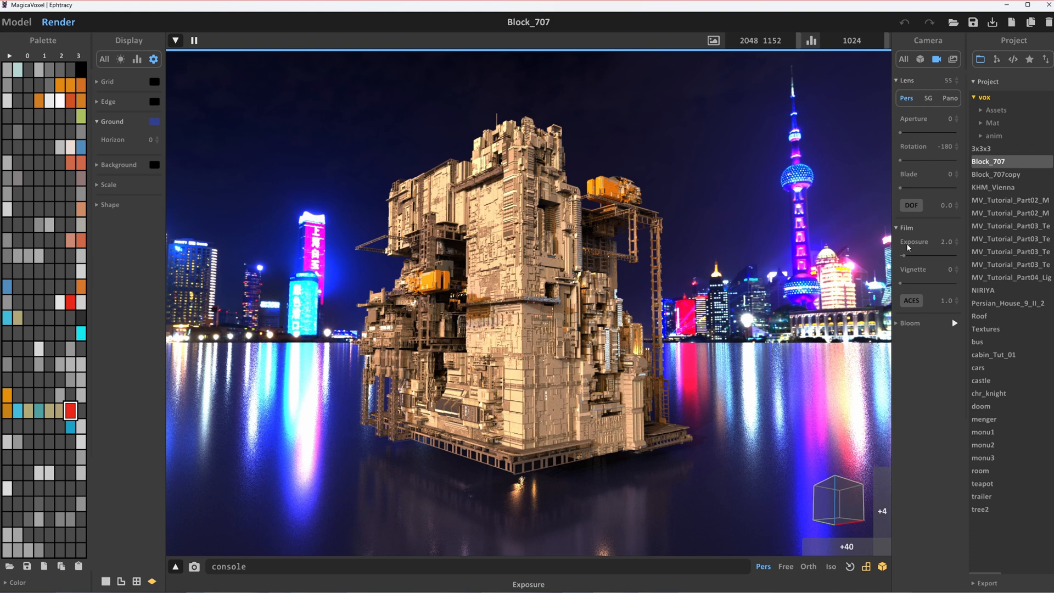
click(896, 227)
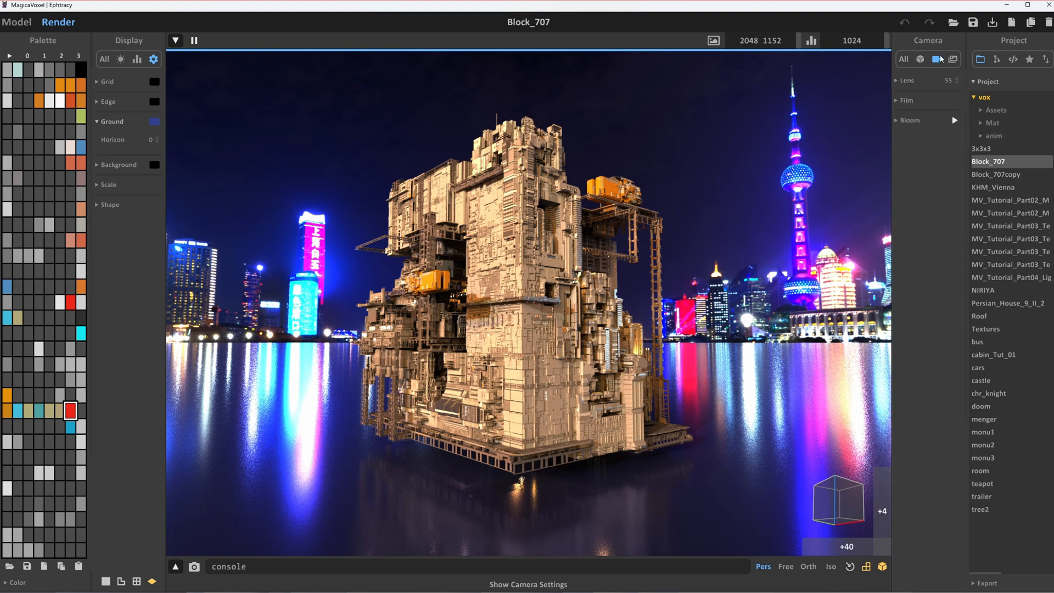
click(907, 80)
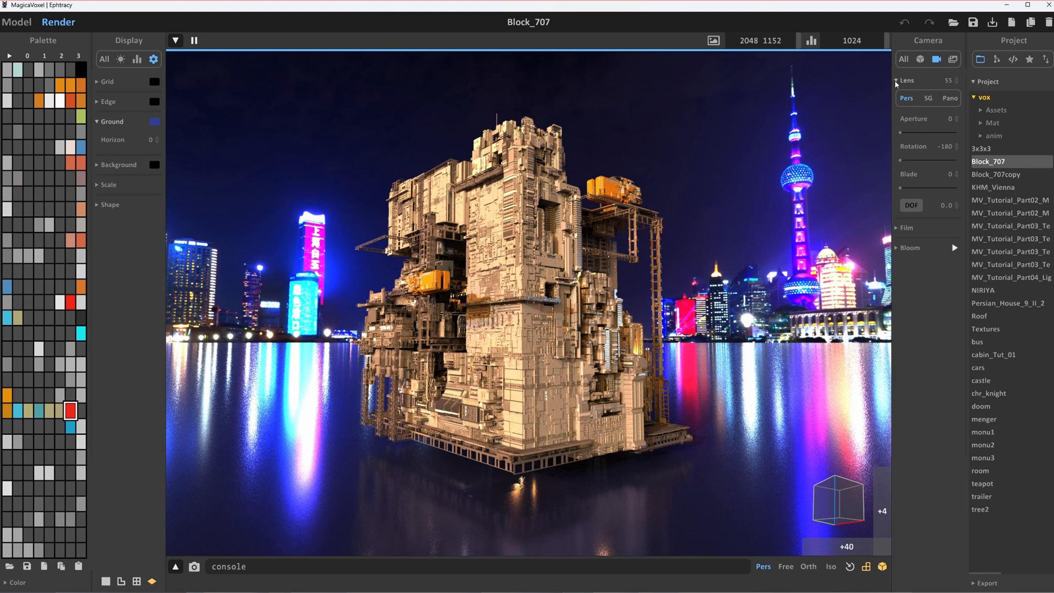
mouse_move(906, 86)
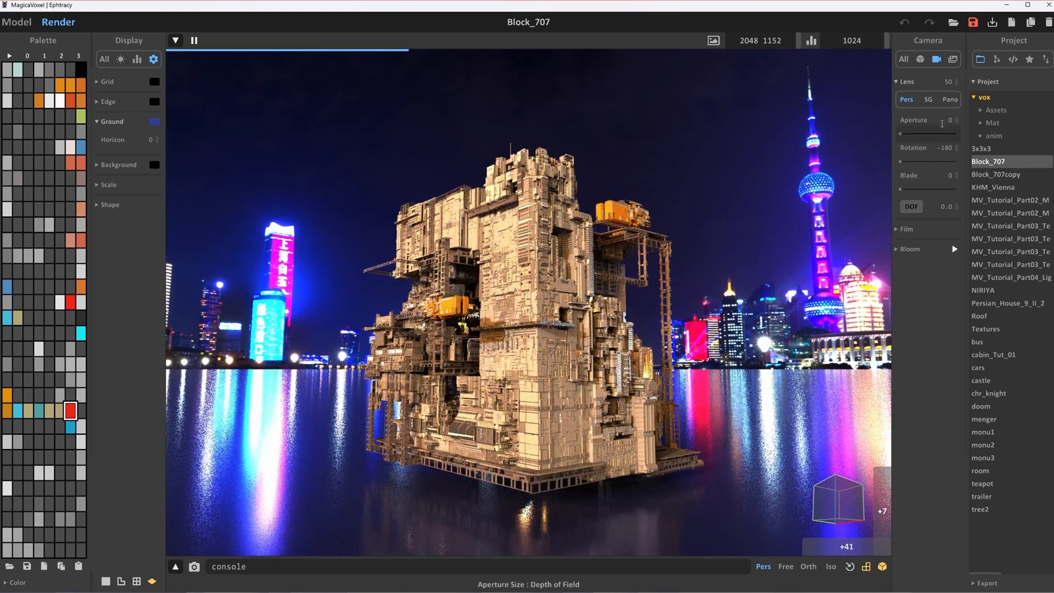
Compare perspective and stereographic projection, leaving SG selected at FOV 71 for a curved skyline
click(928, 99)
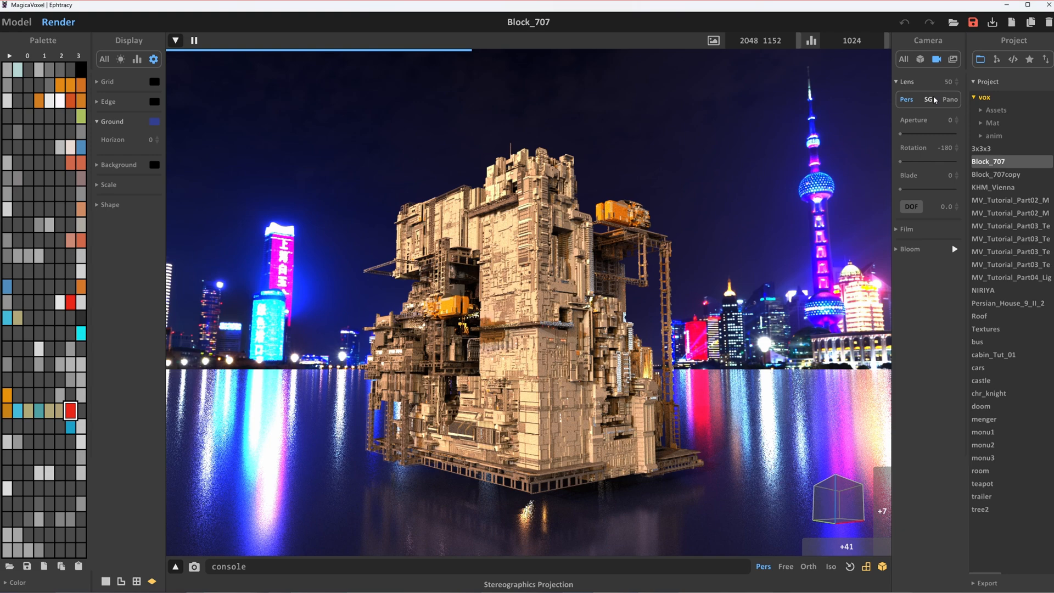
click(906, 99)
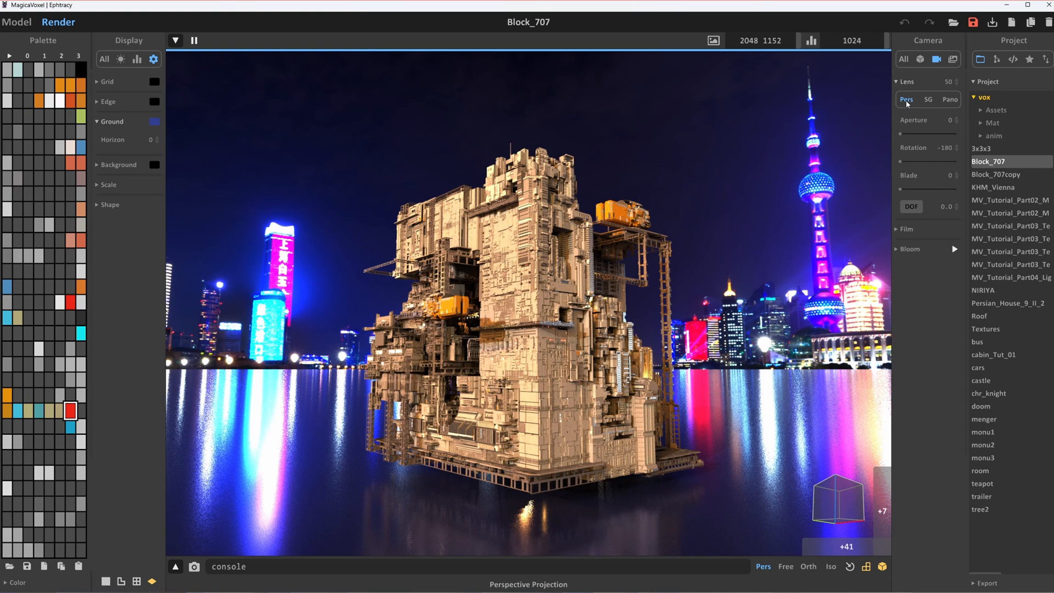
click(929, 99)
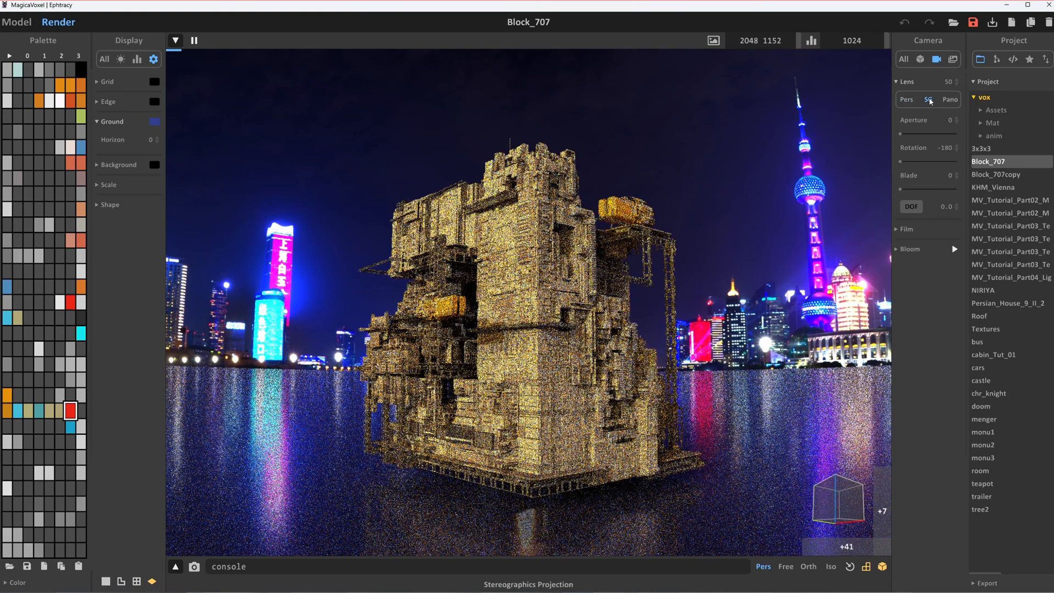
click(906, 100)
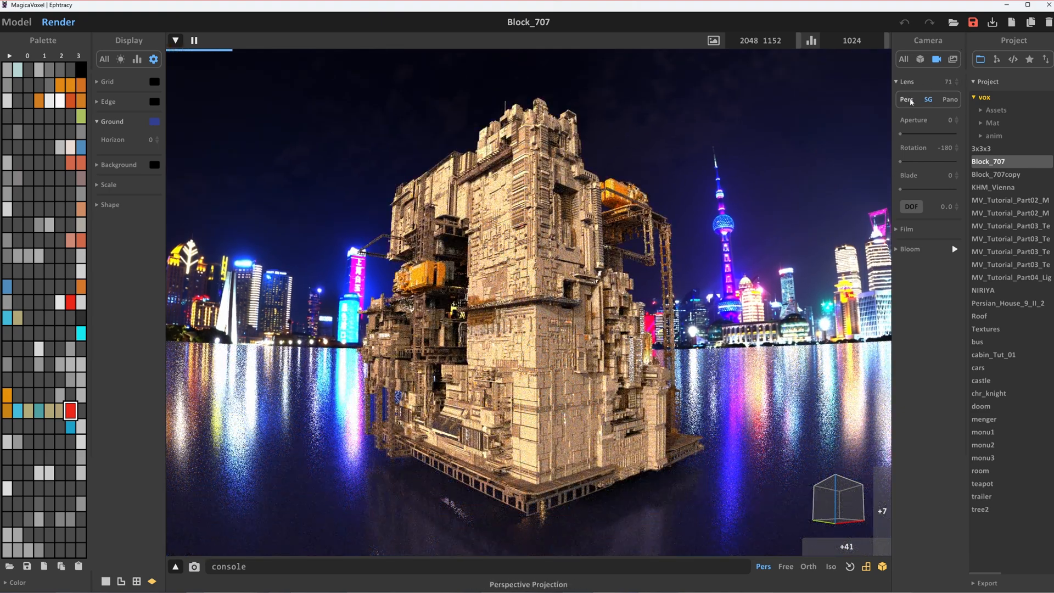
click(929, 100)
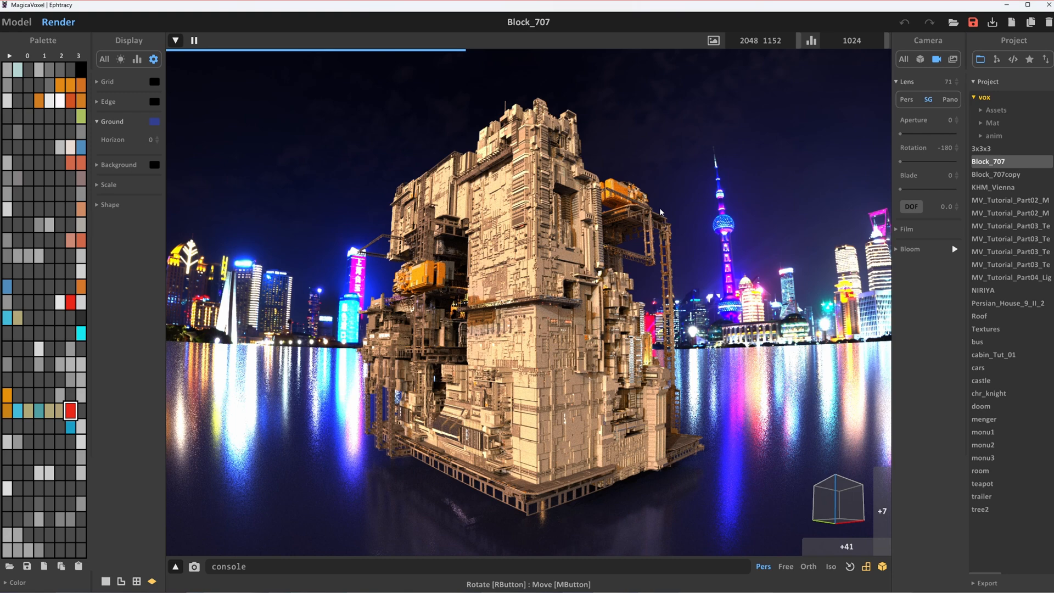
Switch back to perspective projection and set the field of view to 50
click(950, 99)
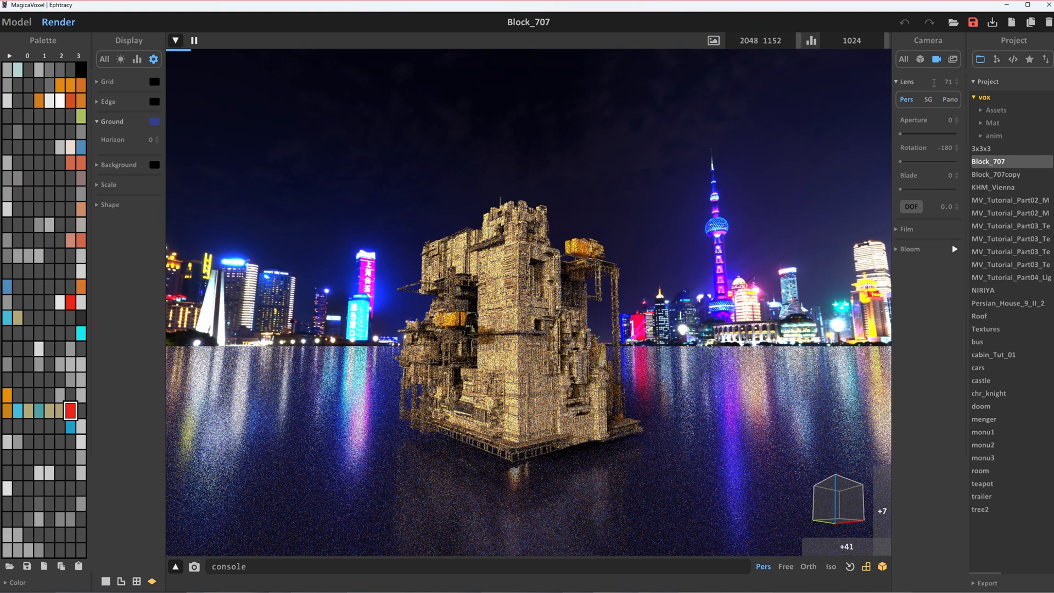
text(50)
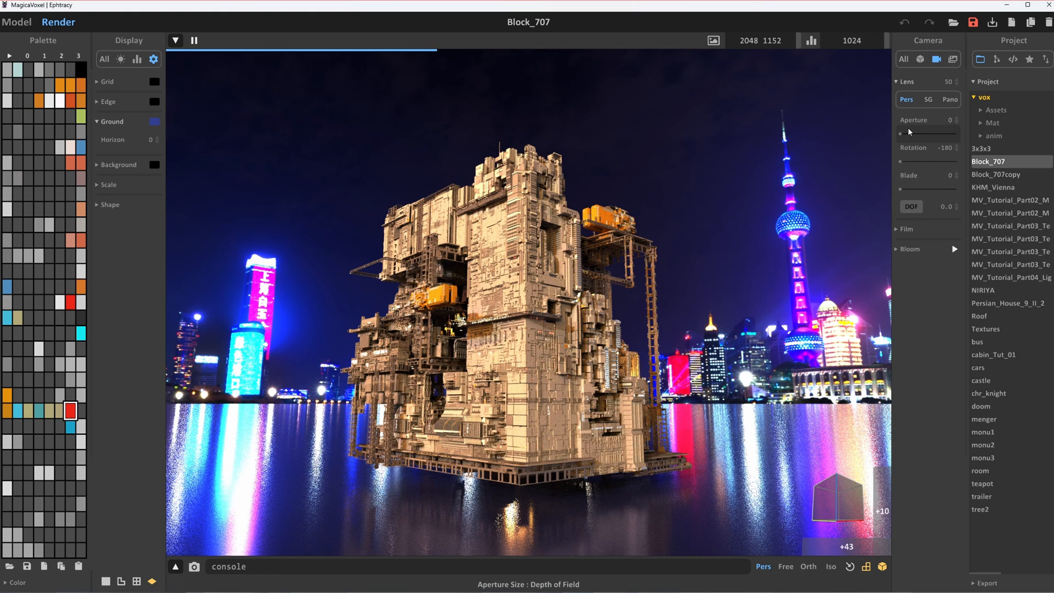
Raise the aperture to 57, enable DOF and fix the focus depth on the Block_707 model
drag(899, 133, 935, 133)
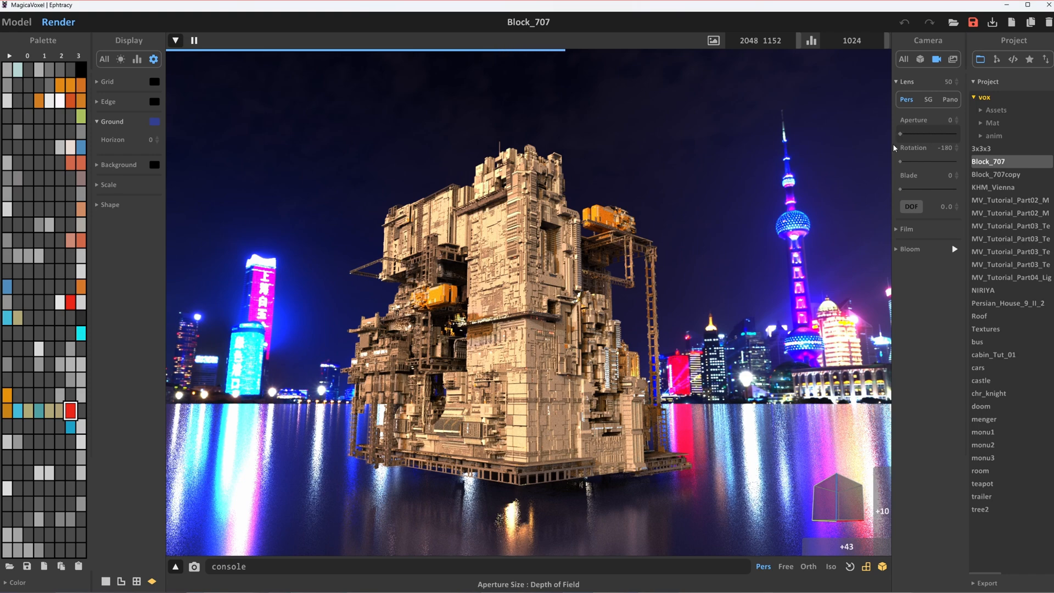
drag(909, 132, 928, 132)
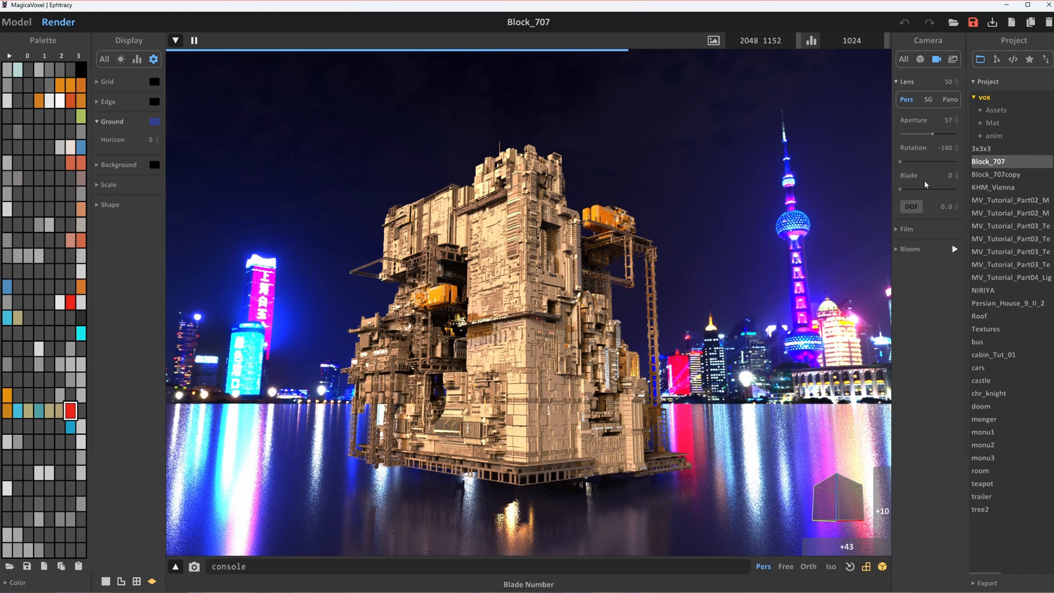
click(912, 207)
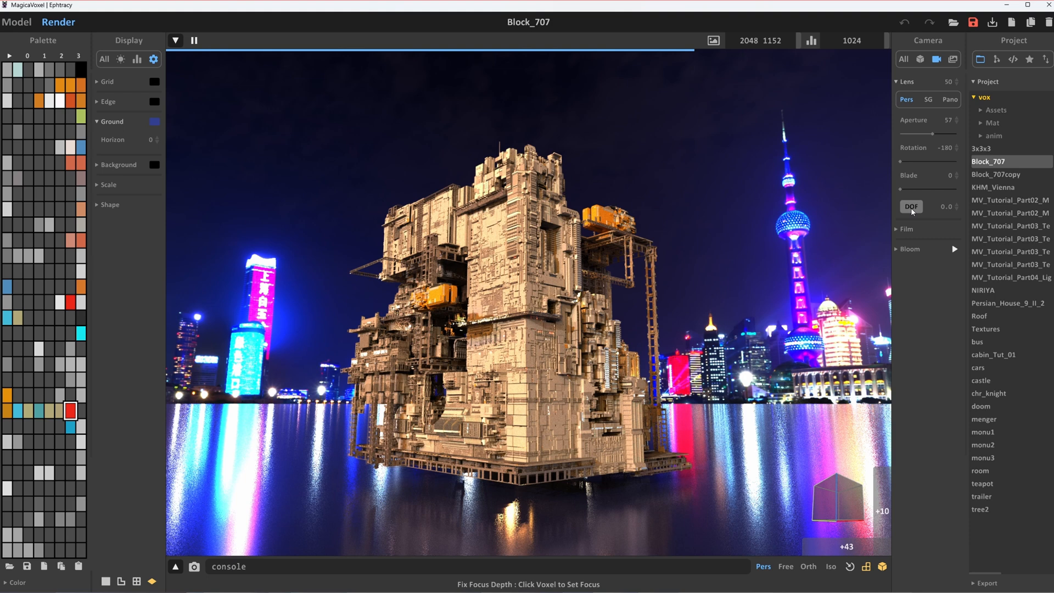
click(910, 206)
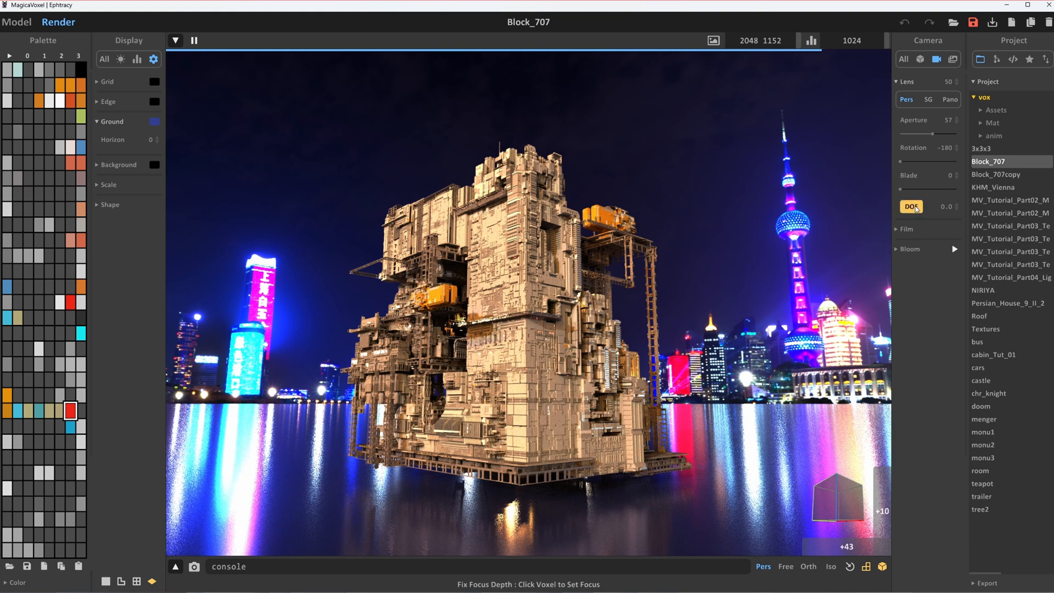
click(525, 245)
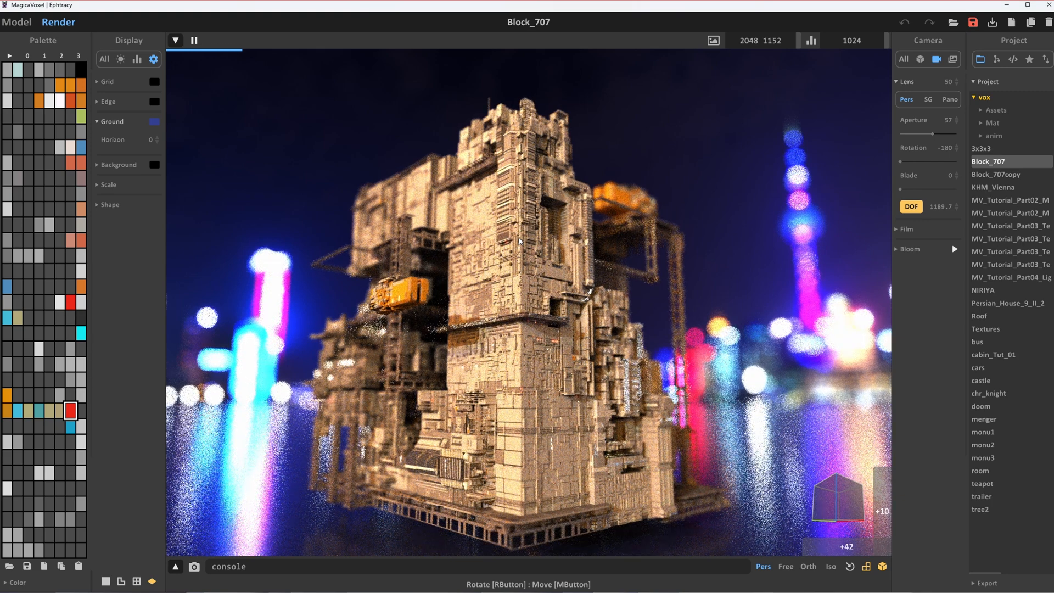
Widen the aperture to 88 with focus depth 1071.4 for larger background bokeh
drag(930, 134, 937, 134)
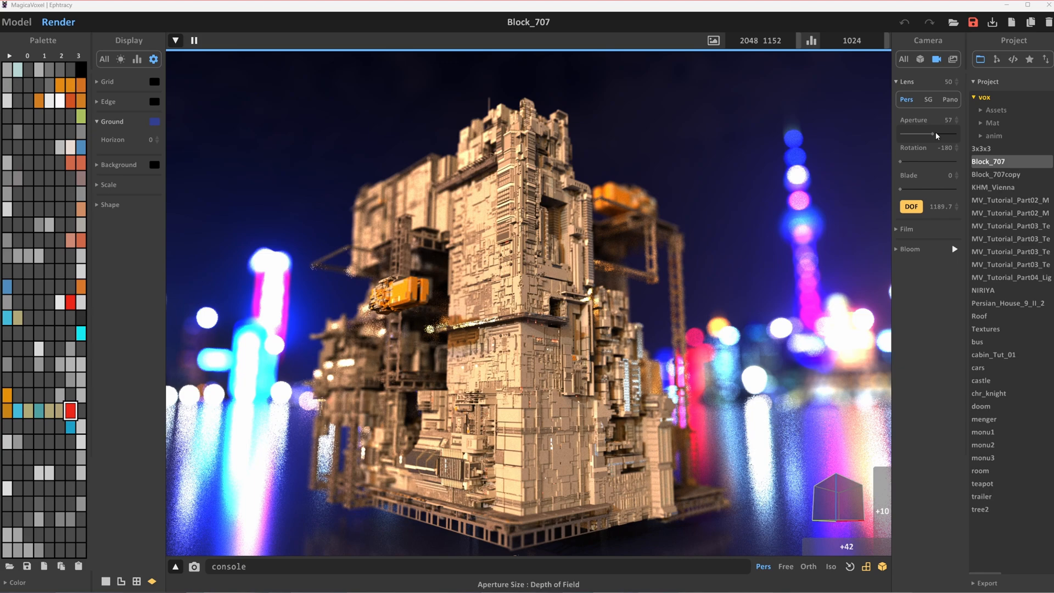
drag(932, 134, 950, 134)
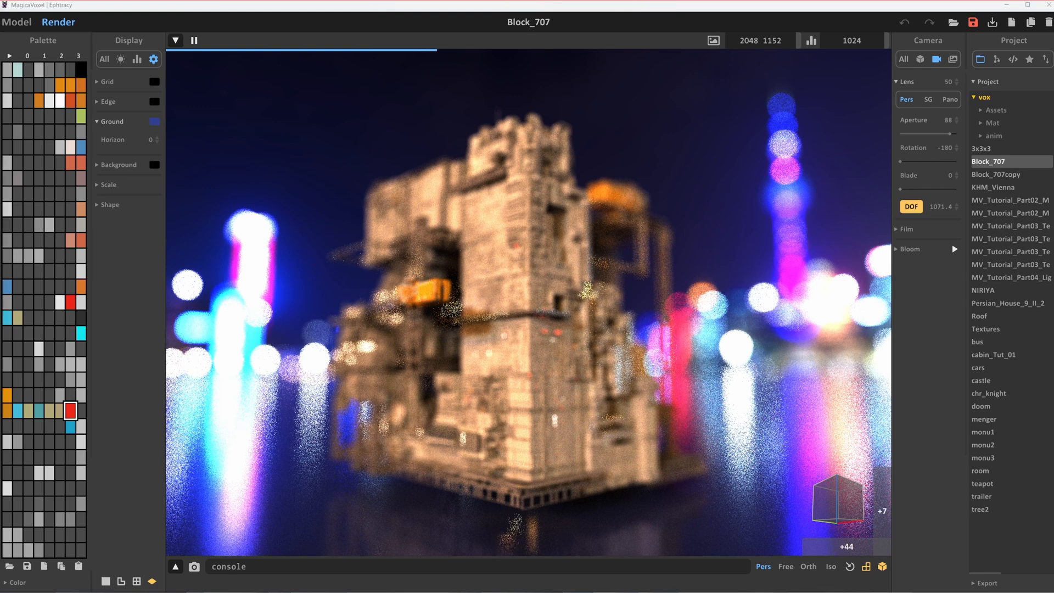
mouse_move(925, 172)
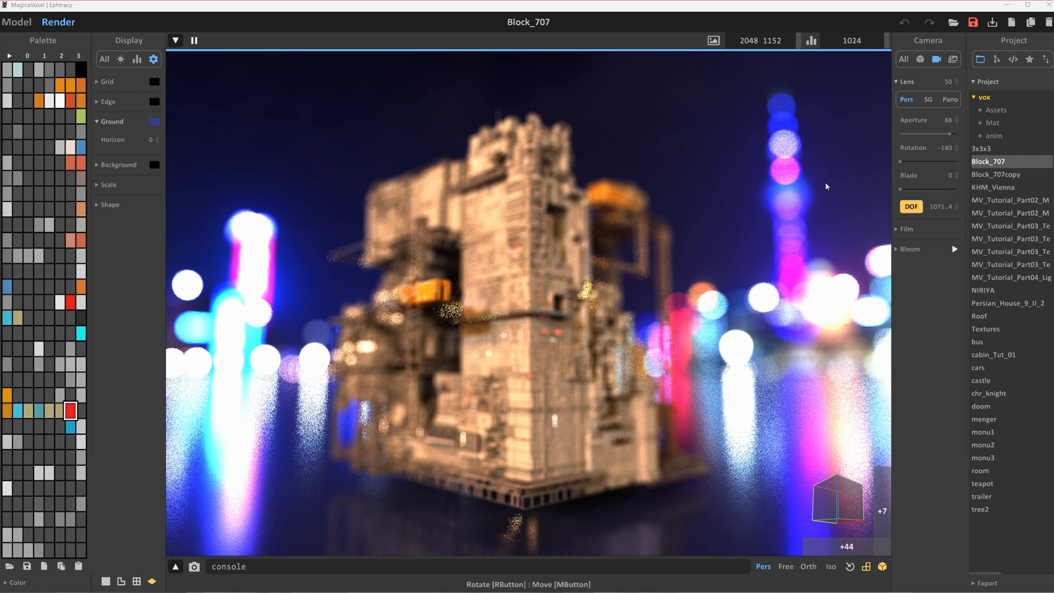
mouse_move(784, 297)
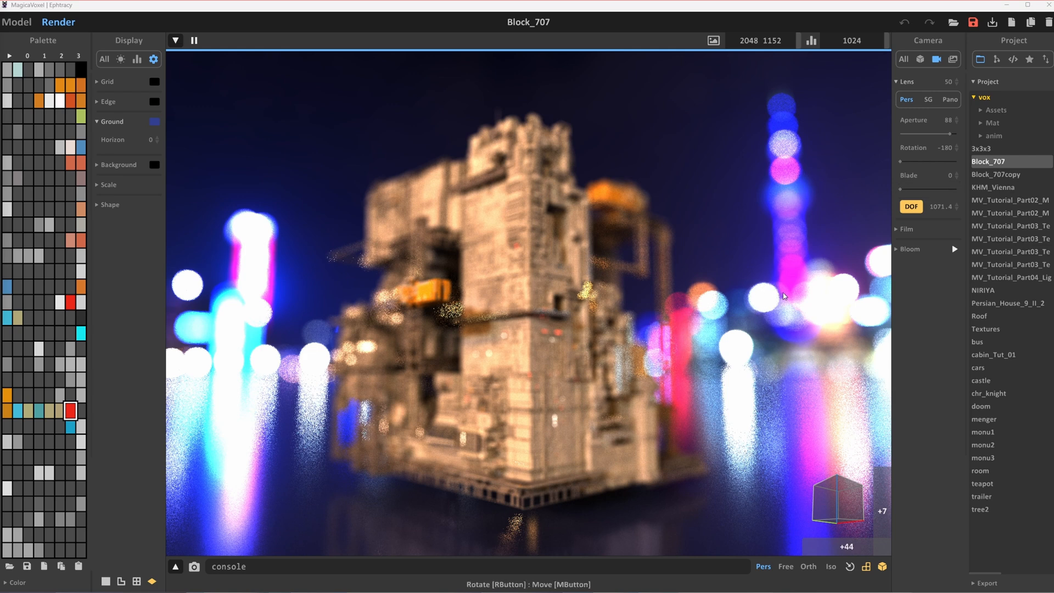
mouse_move(908, 193)
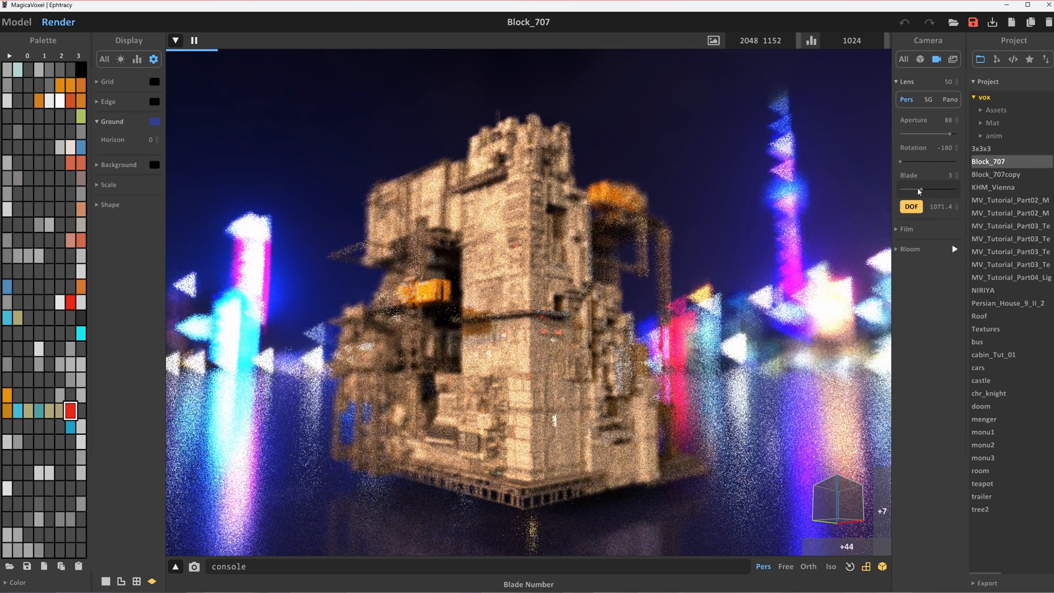
Try polygonal bokeh with rotated blades, then bring rotation to about zero and blade count to 0 for round highlights
drag(910, 133, 941, 133)
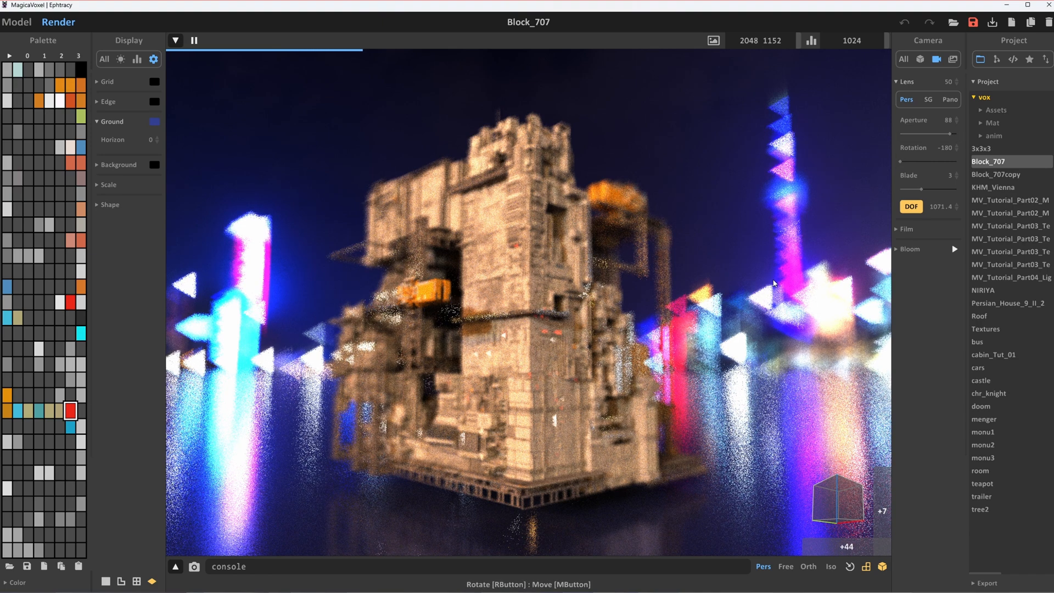
mouse_move(926, 176)
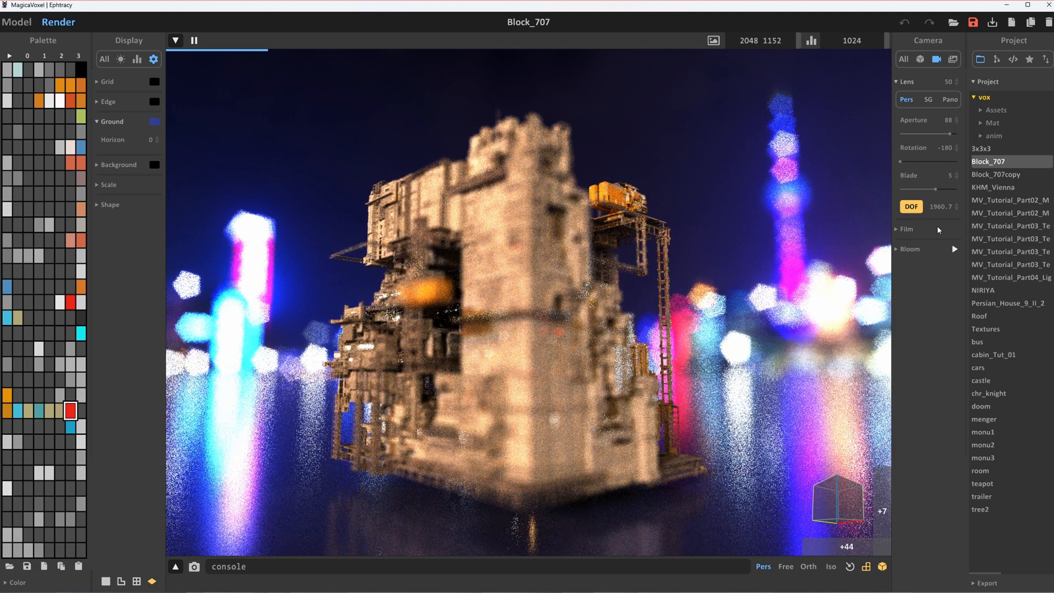
drag(941, 188, 922, 191)
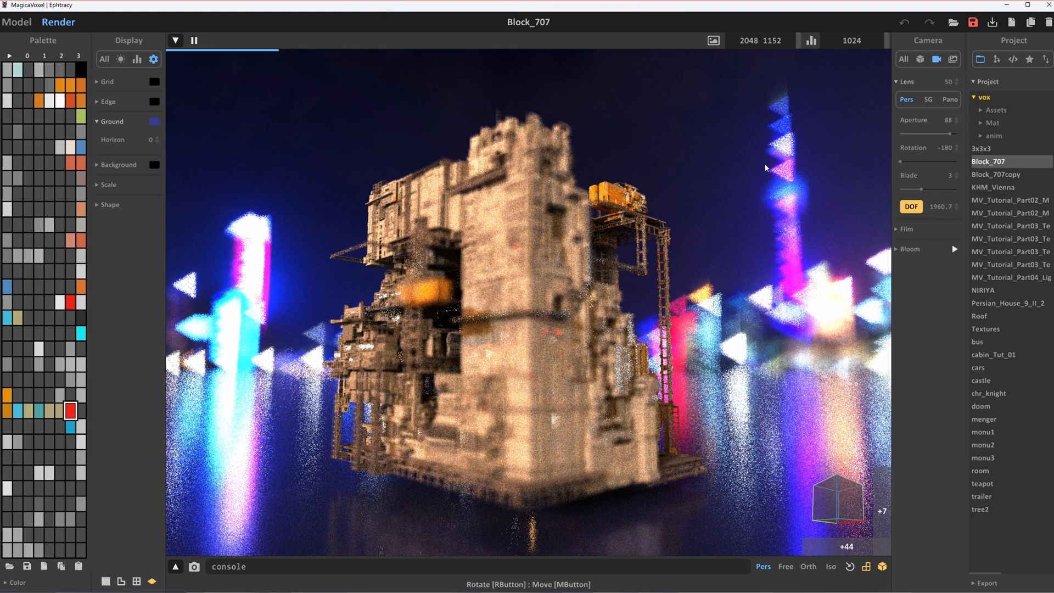
drag(908, 164, 912, 164)
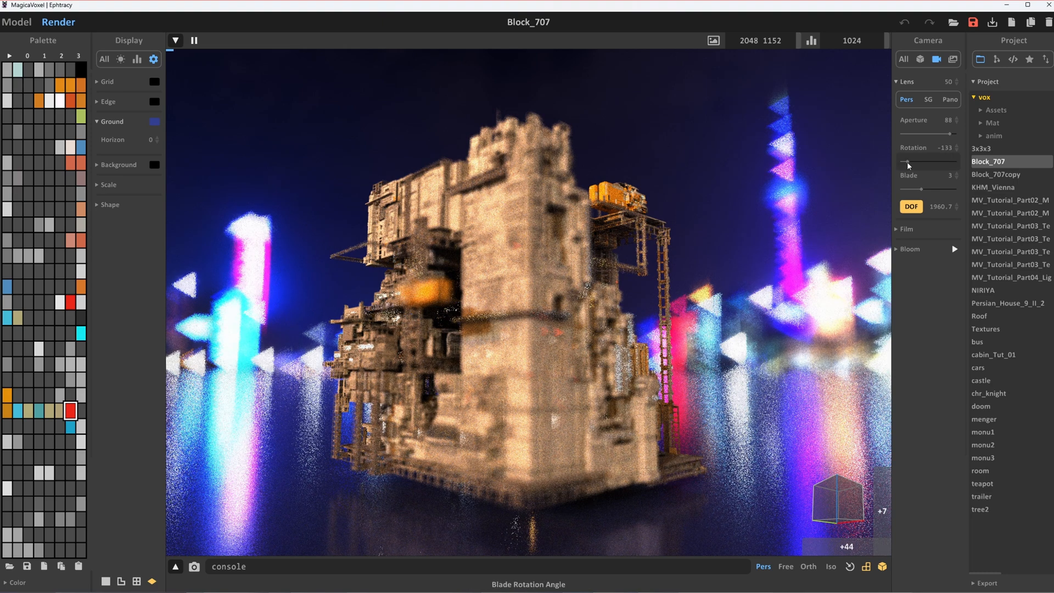
drag(908, 163, 935, 164)
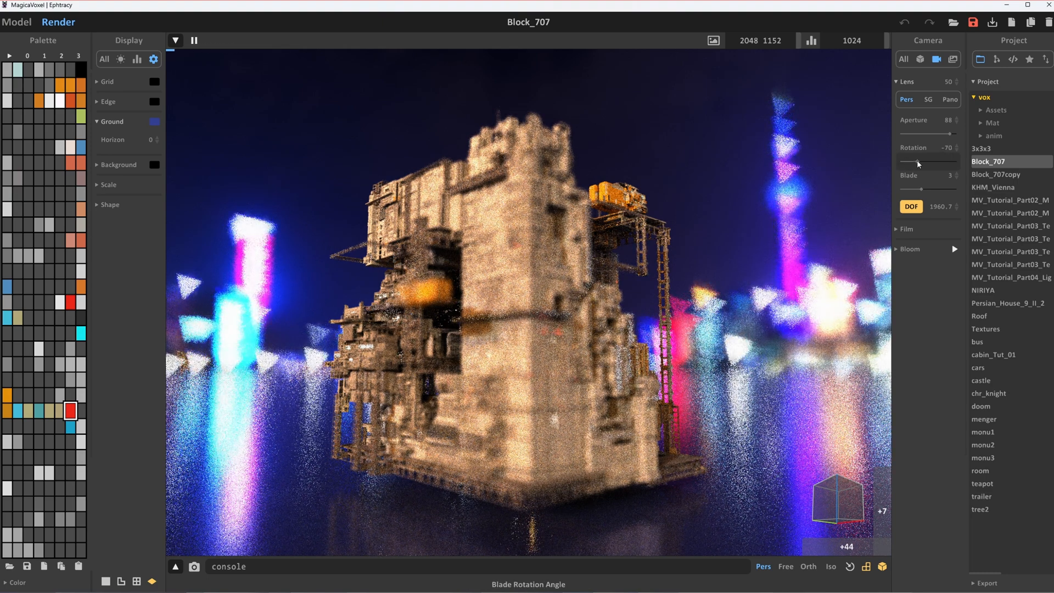
drag(915, 163, 932, 163)
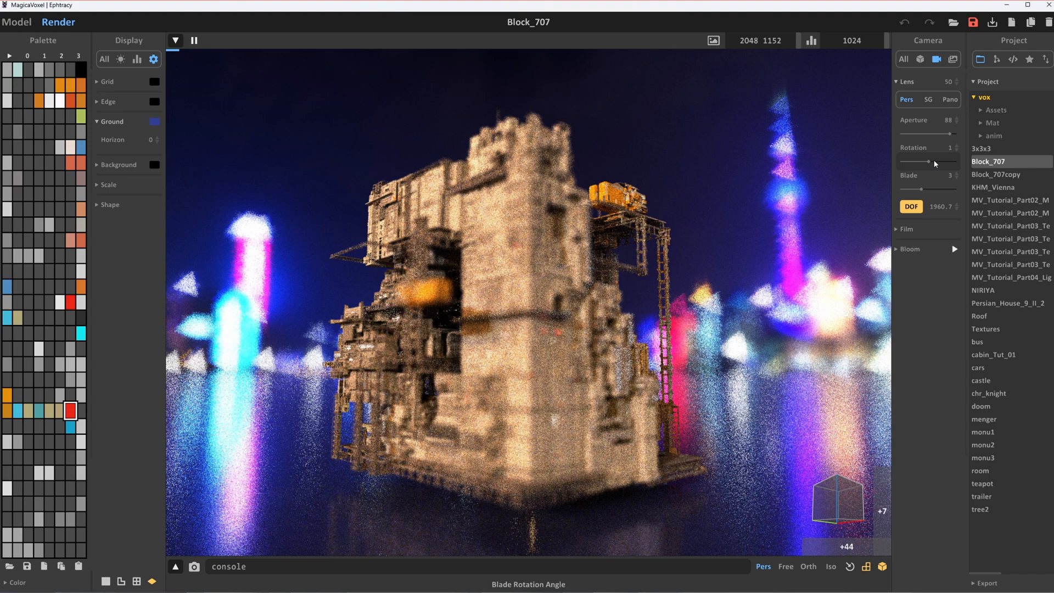
drag(928, 188, 948, 187)
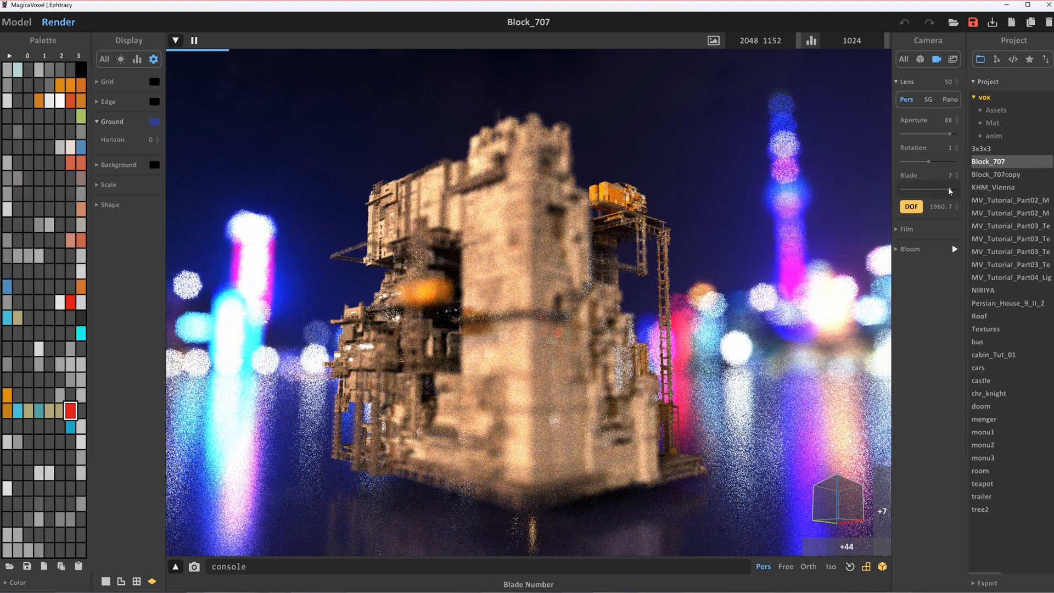
drag(948, 190, 930, 190)
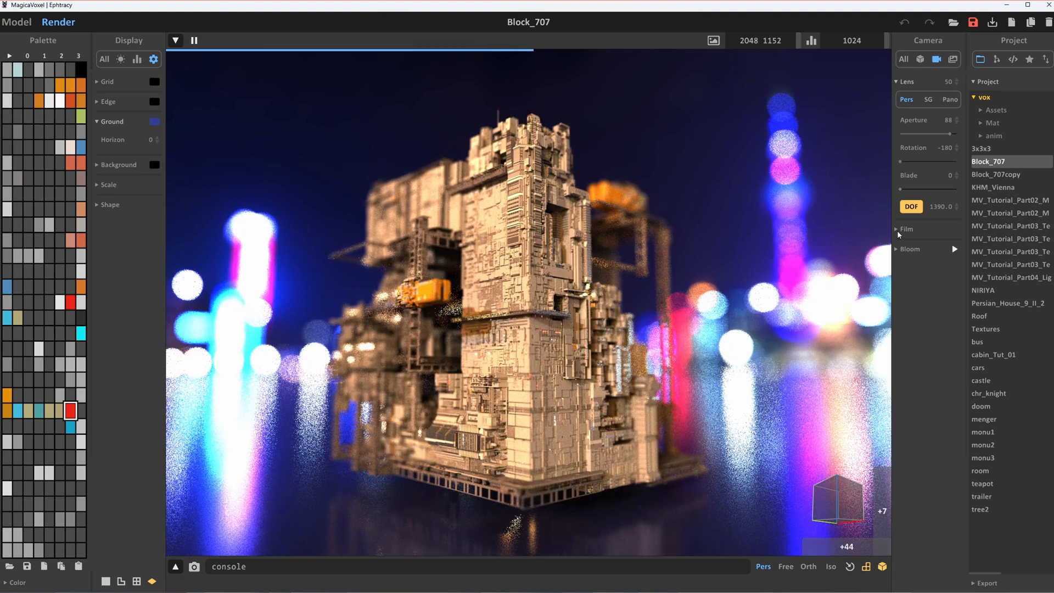
Expand Film and try darker and much brighter exposure before settling at about 2.5
click(906, 229)
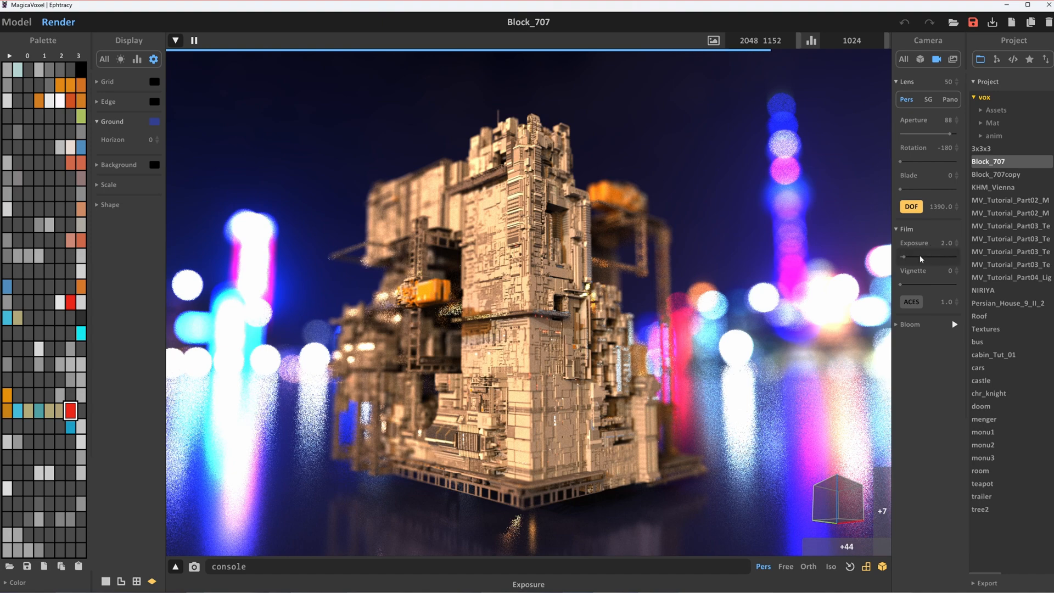
drag(921, 257, 897, 257)
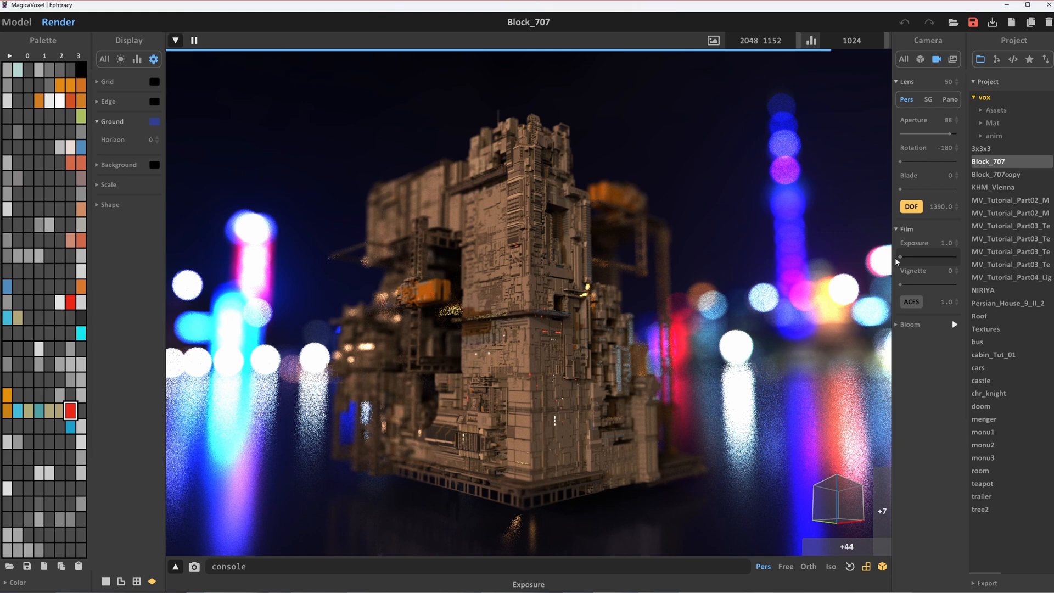
mouse_move(745, 267)
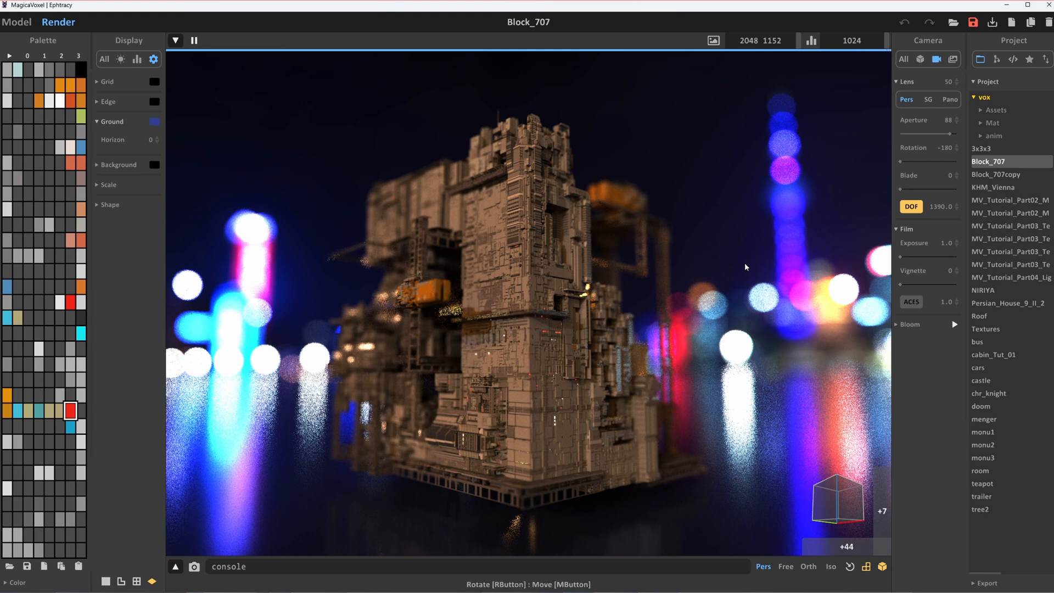
mouse_move(764, 270)
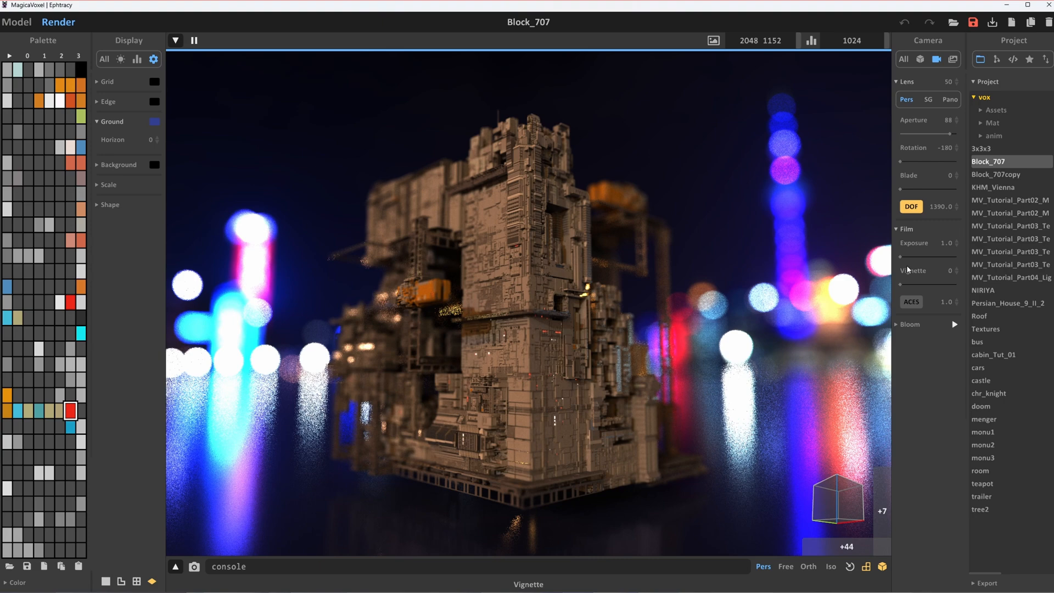
drag(904, 256, 941, 255)
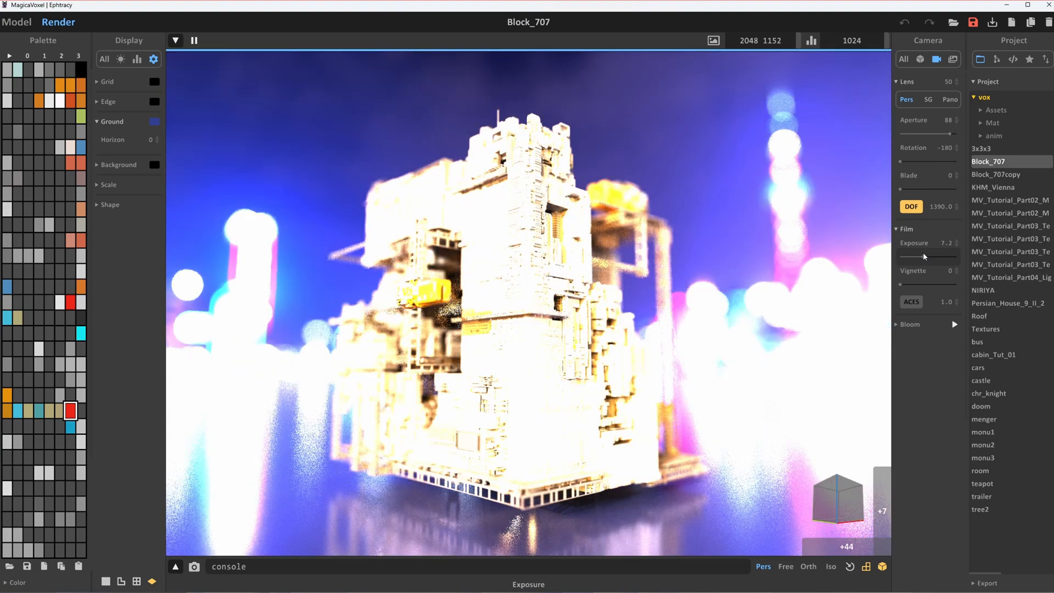
drag(941, 256, 904, 259)
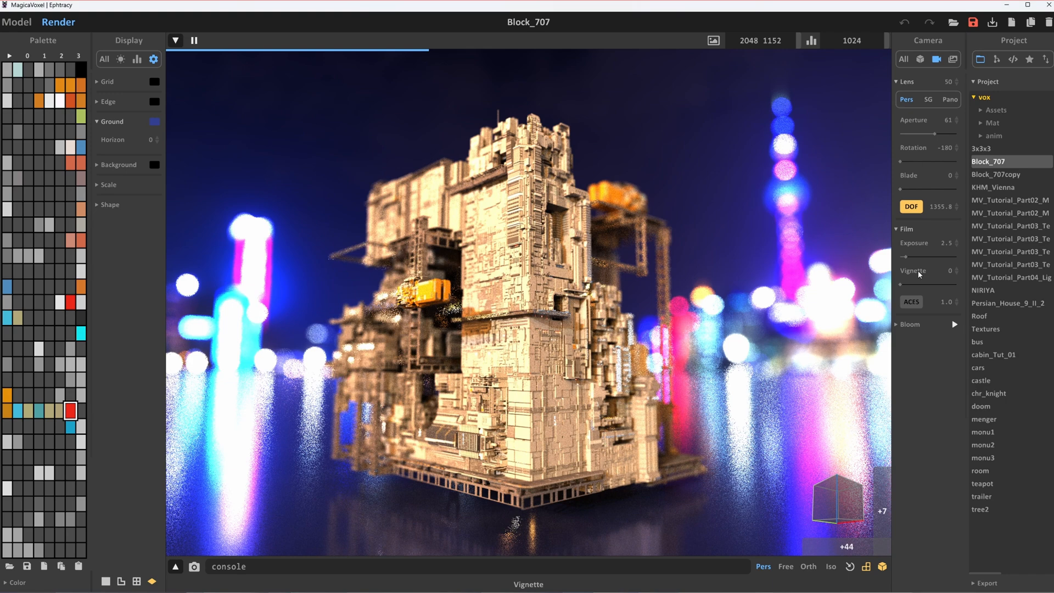
Add a strong vignette, toggle depth-of-field blur, then pull the vignette back toward 0
drag(911, 285, 938, 285)
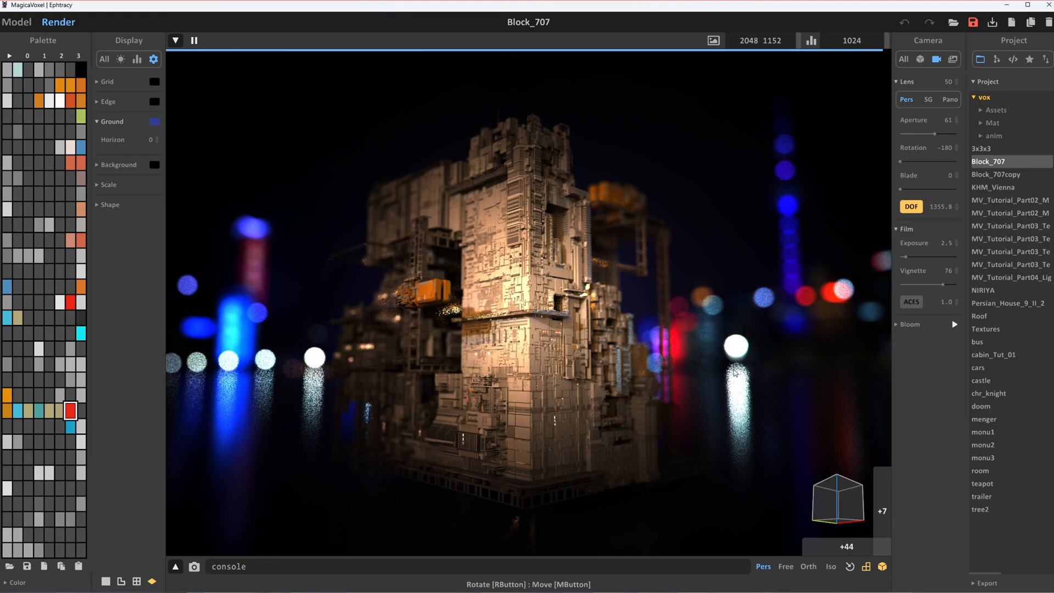
click(808, 566)
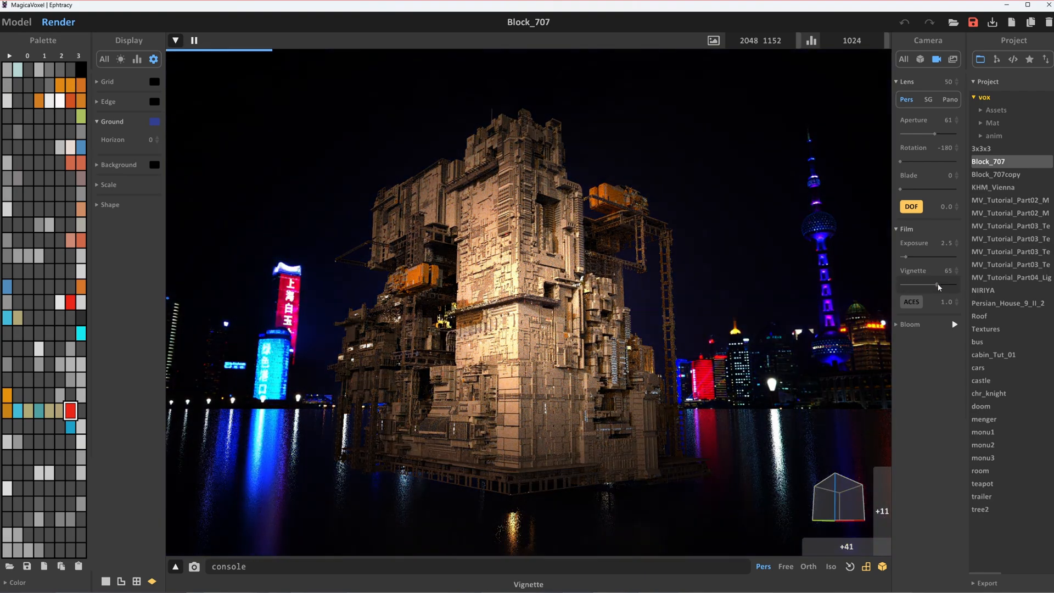
drag(941, 287, 901, 287)
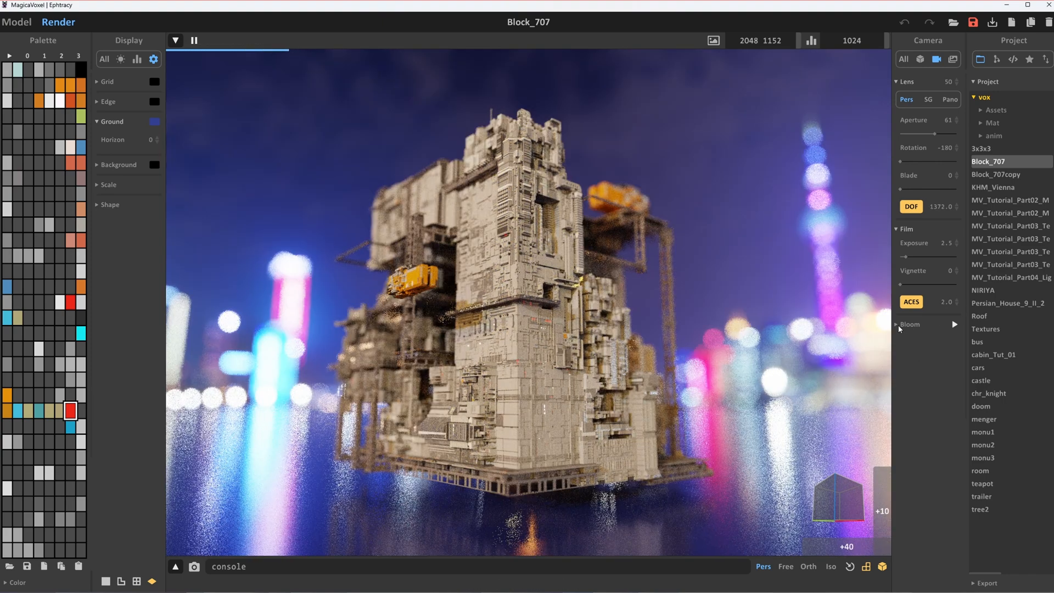
Expand Bloom and set the bloom mix to 100 so the tower's orange lights glow
click(908, 324)
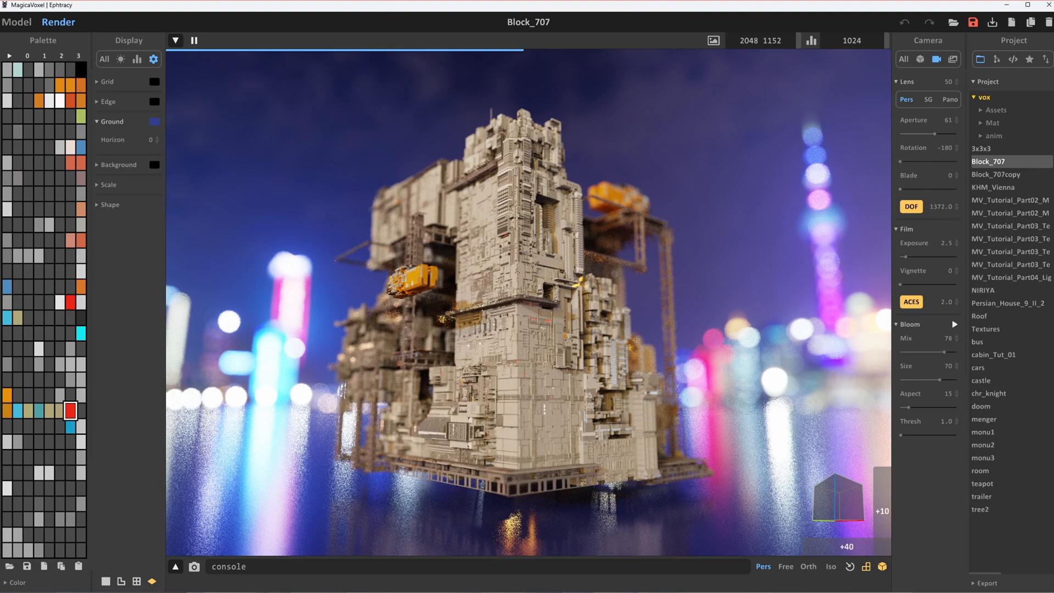
drag(947, 349, 900, 349)
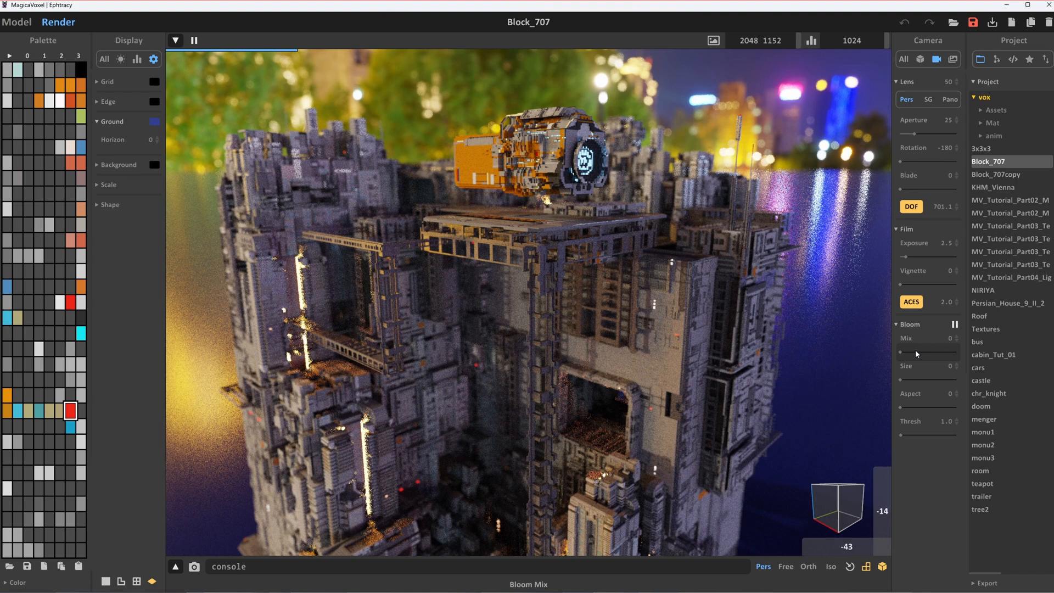
drag(901, 353, 957, 352)
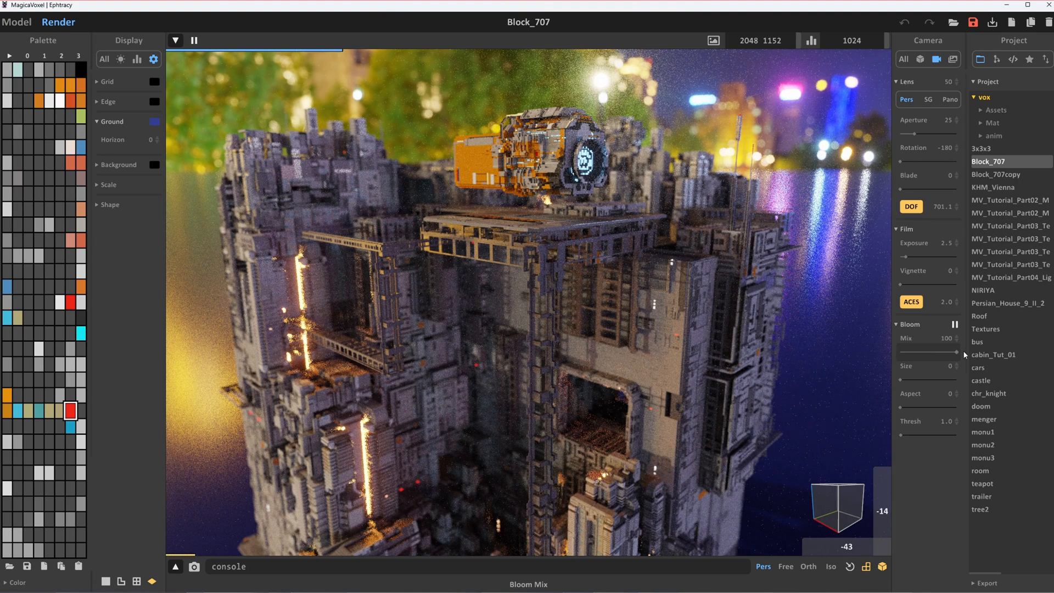
drag(968, 354, 941, 354)
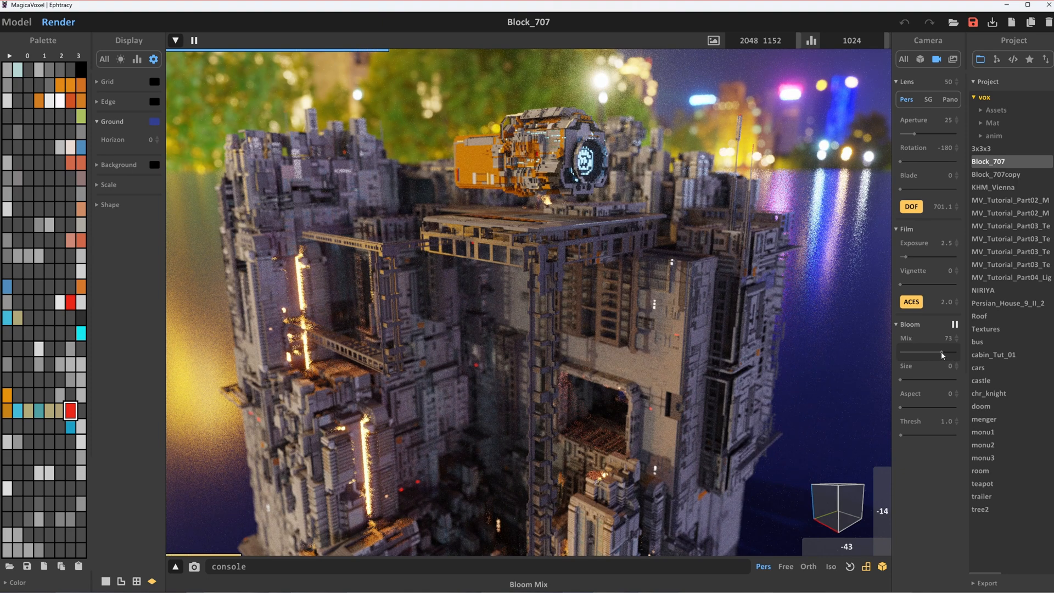
drag(941, 355, 950, 355)
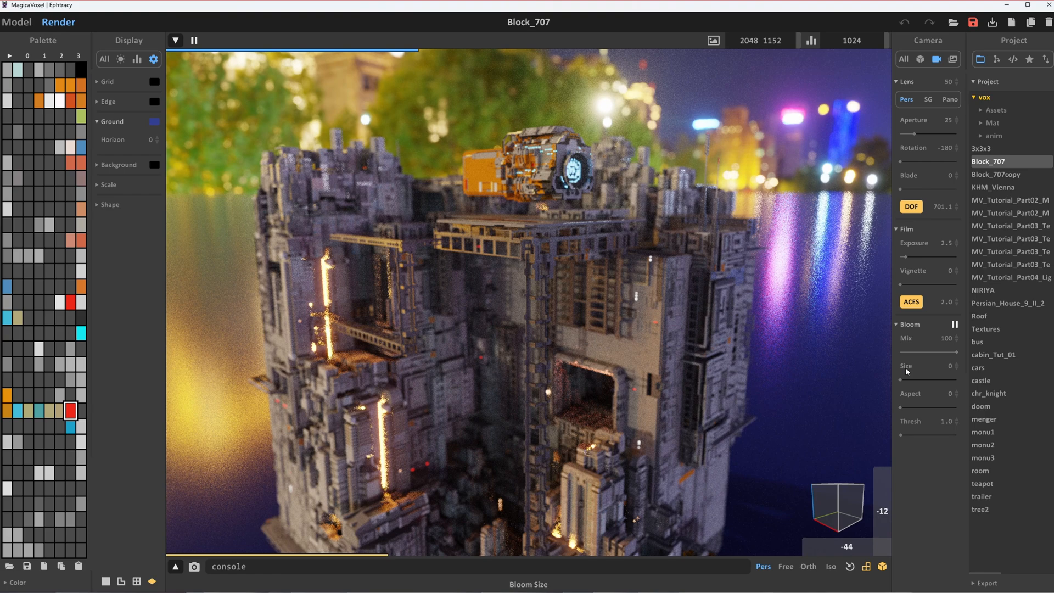
Raise bloom size to 88 and aspect to 100, adding and rotating aperture blades for star-shaped flares
drag(900, 380, 944, 380)
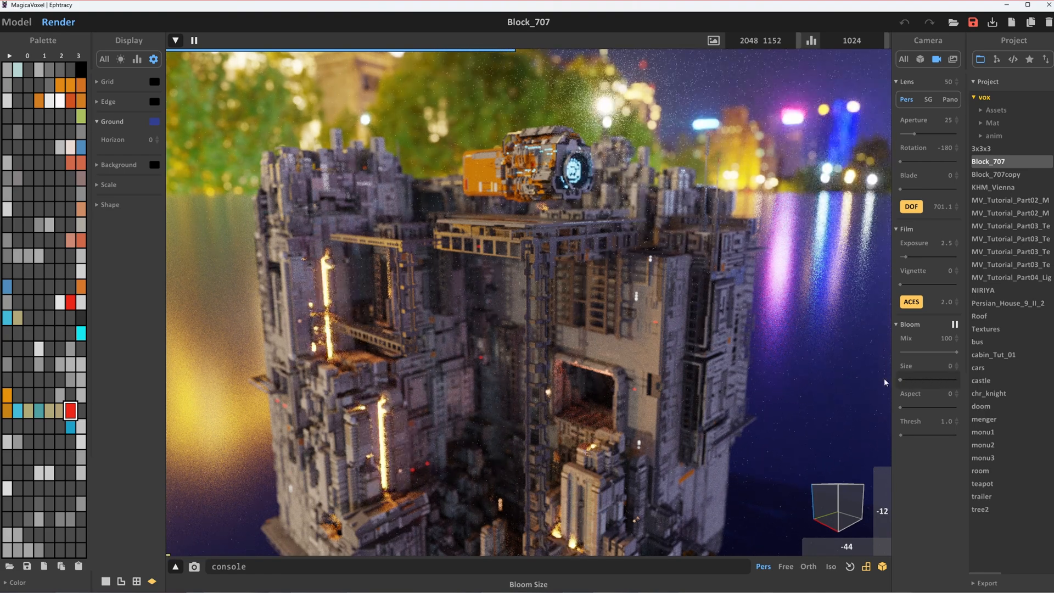
drag(918, 380, 946, 380)
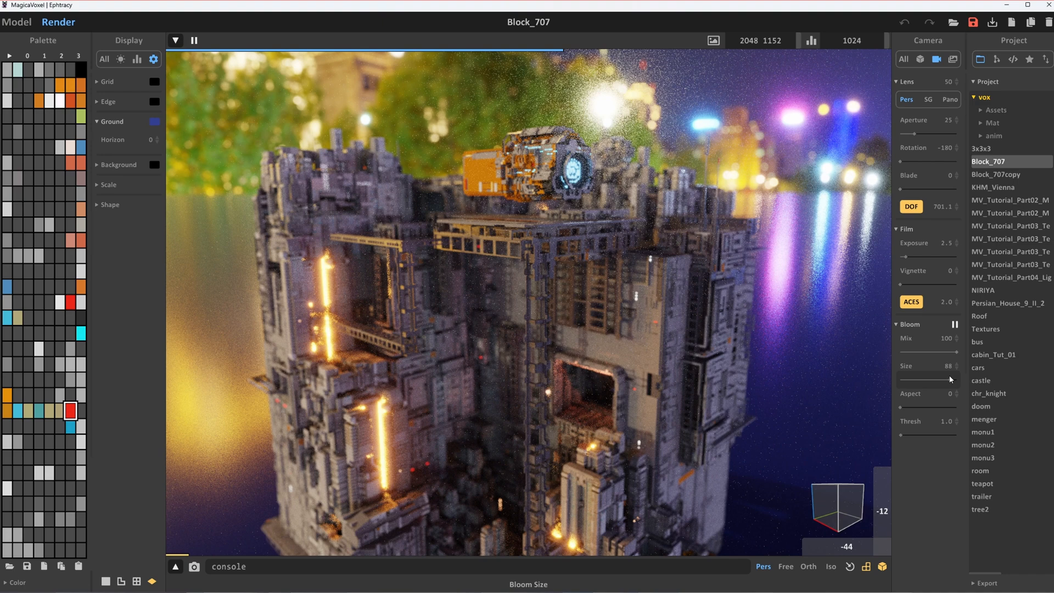
drag(911, 407, 954, 407)
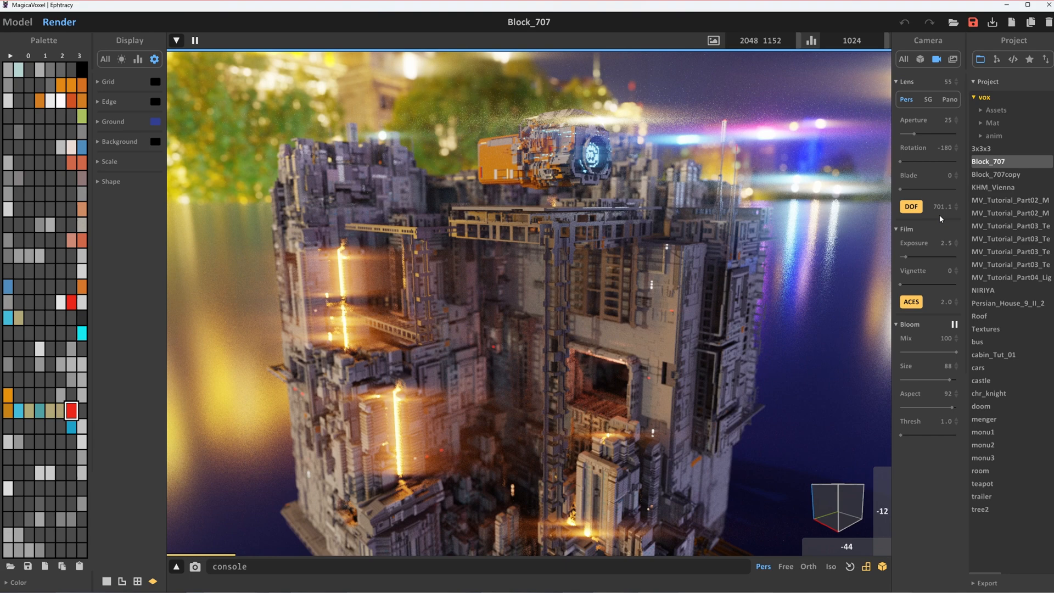
drag(901, 189, 940, 189)
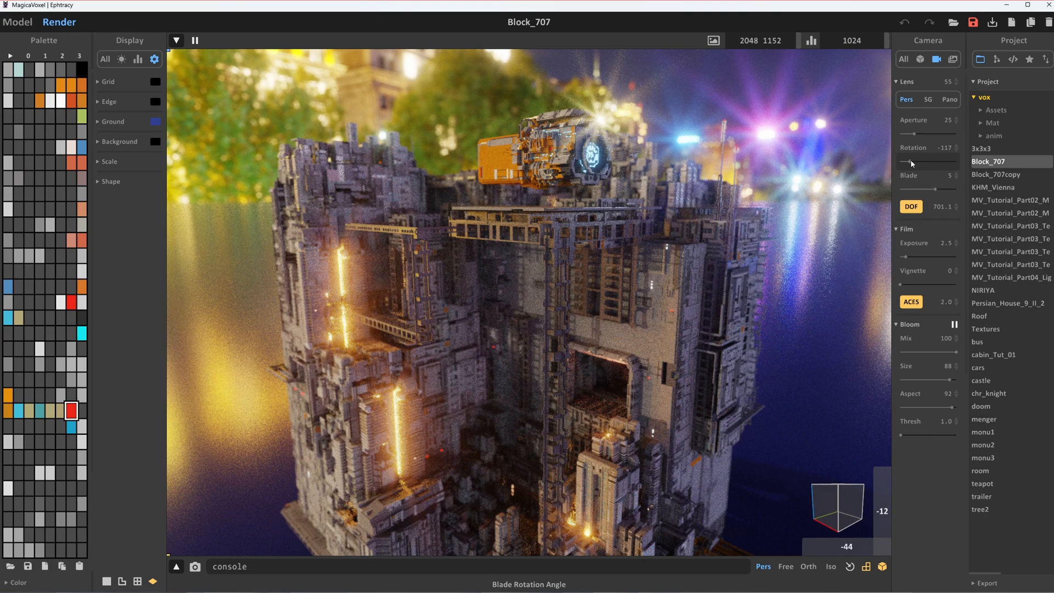
drag(931, 163, 922, 190)
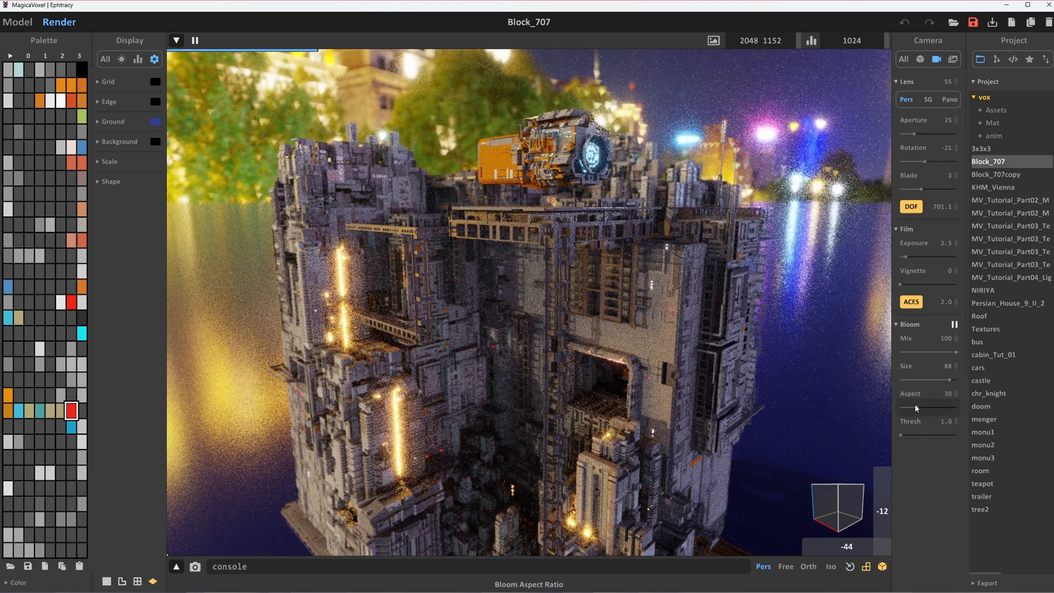
drag(912, 409, 954, 408)
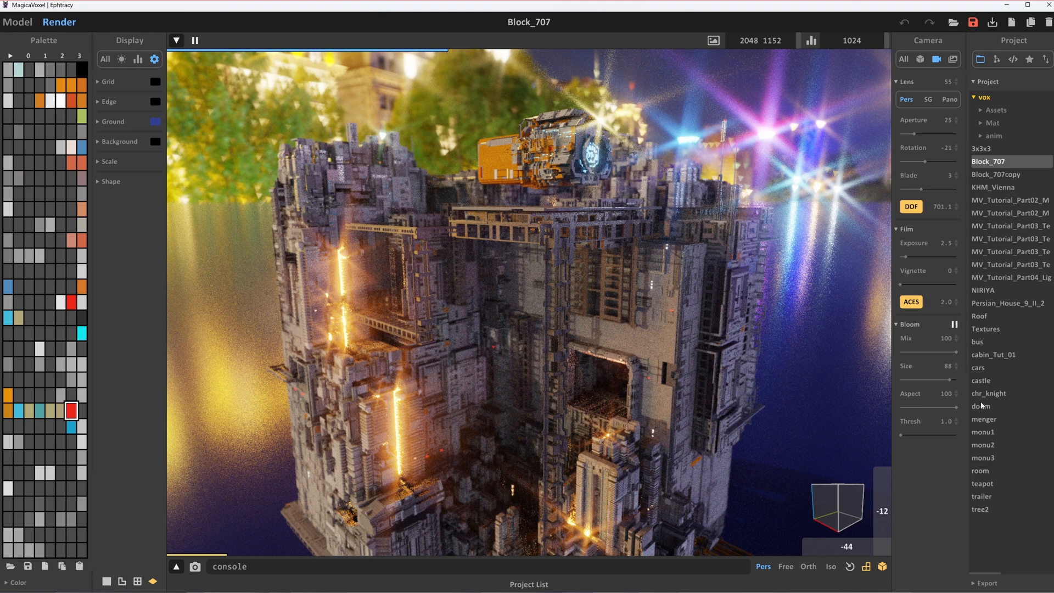
drag(915, 162, 932, 162)
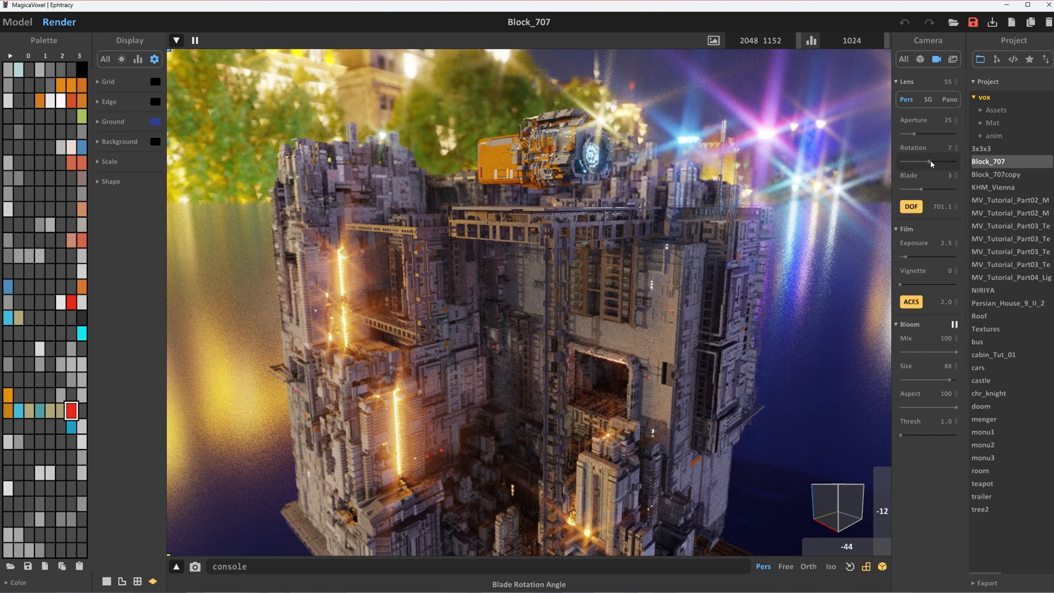
drag(932, 163, 951, 162)
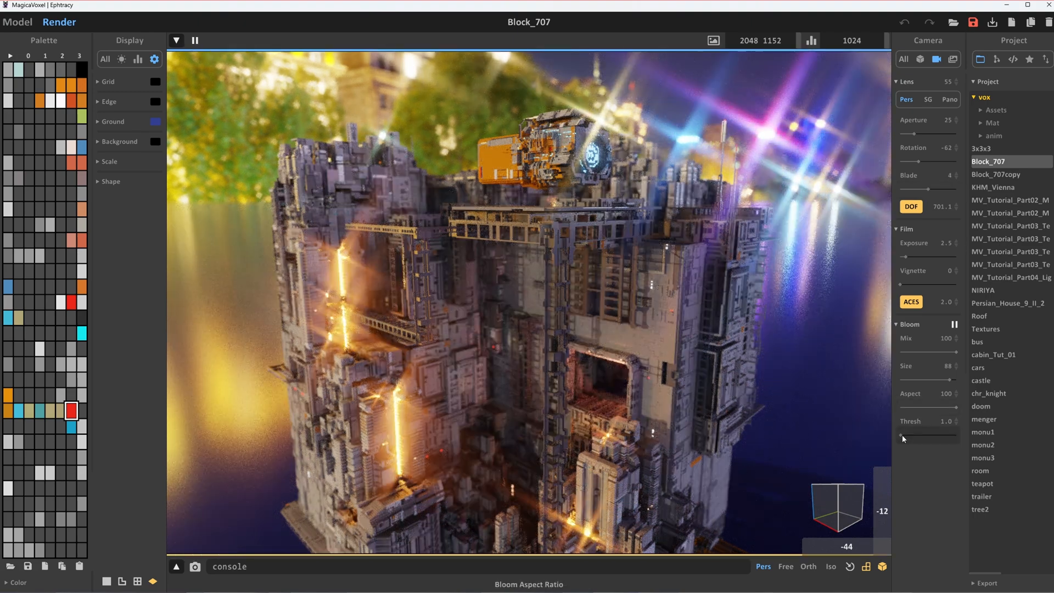
Sweep the bloom Thresh slider from maximum to zero, then settle it high around 71.5
drag(904, 438, 951, 438)
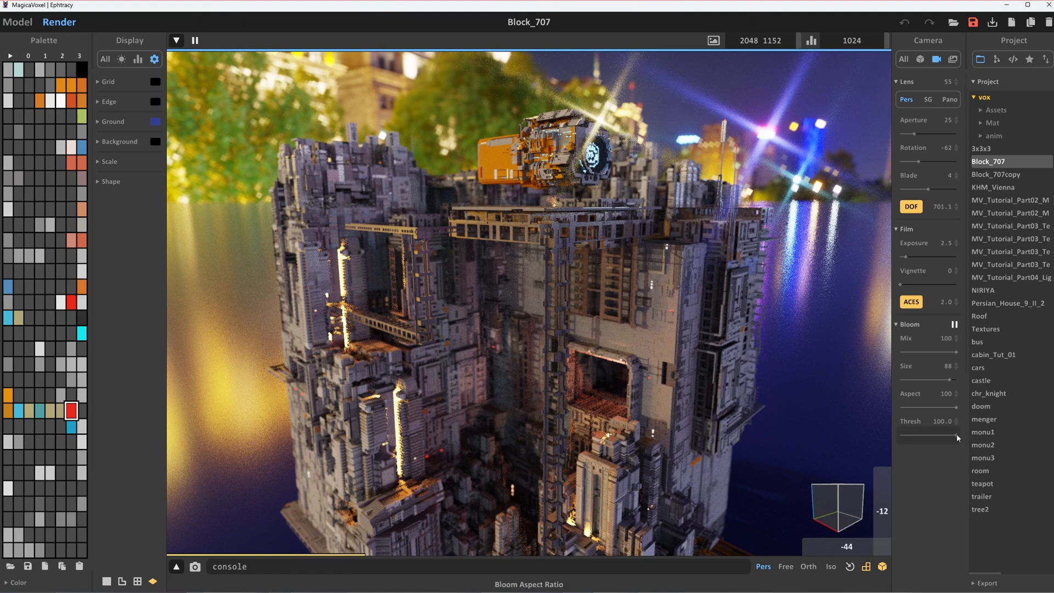
drag(954, 436, 897, 436)
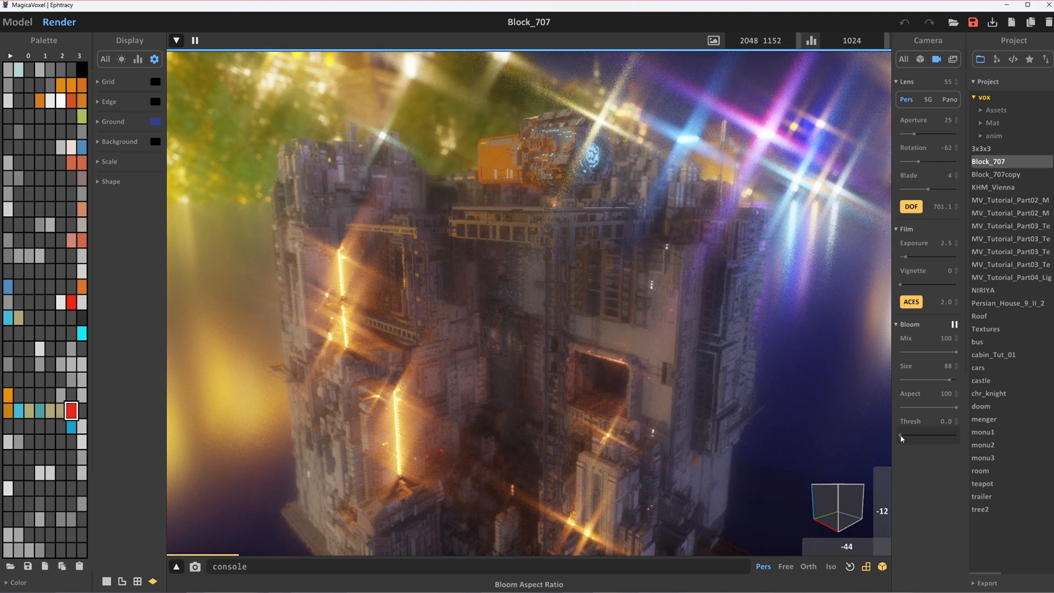
drag(904, 438, 914, 438)
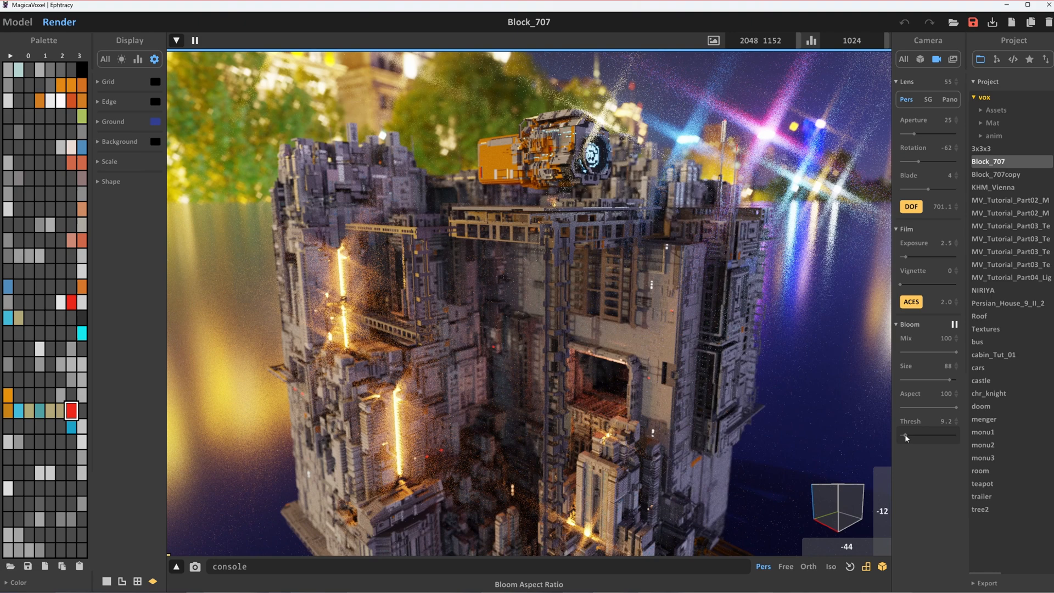
drag(904, 435, 940, 436)
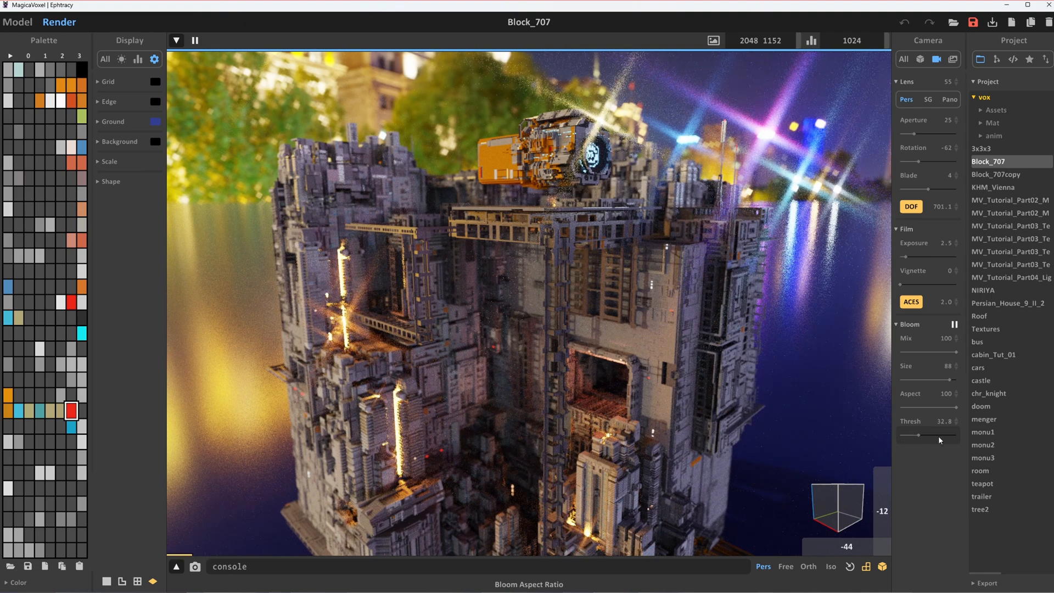
drag(912, 434, 954, 435)
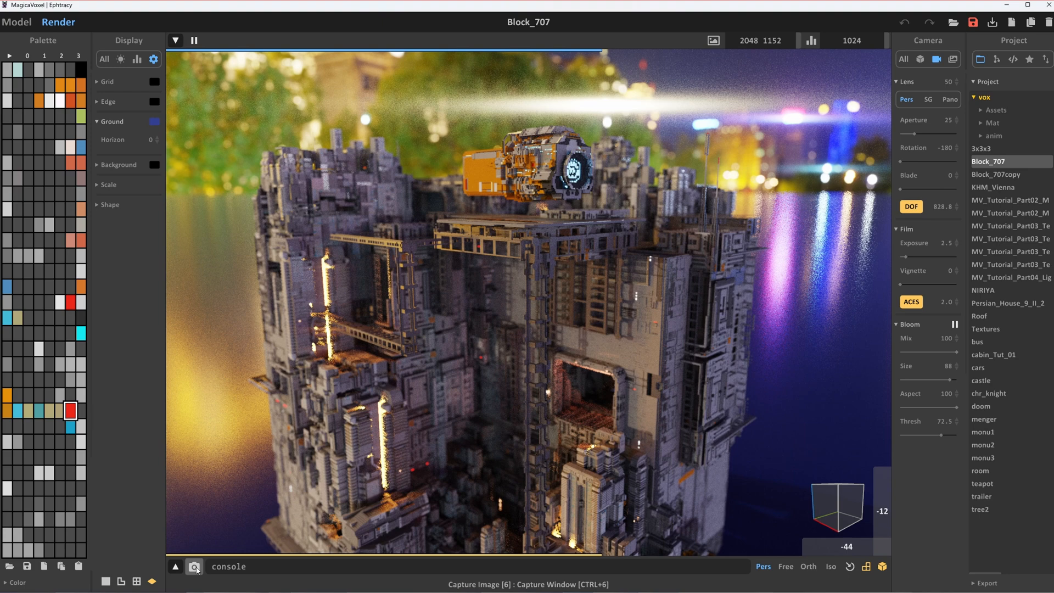
click(194, 567)
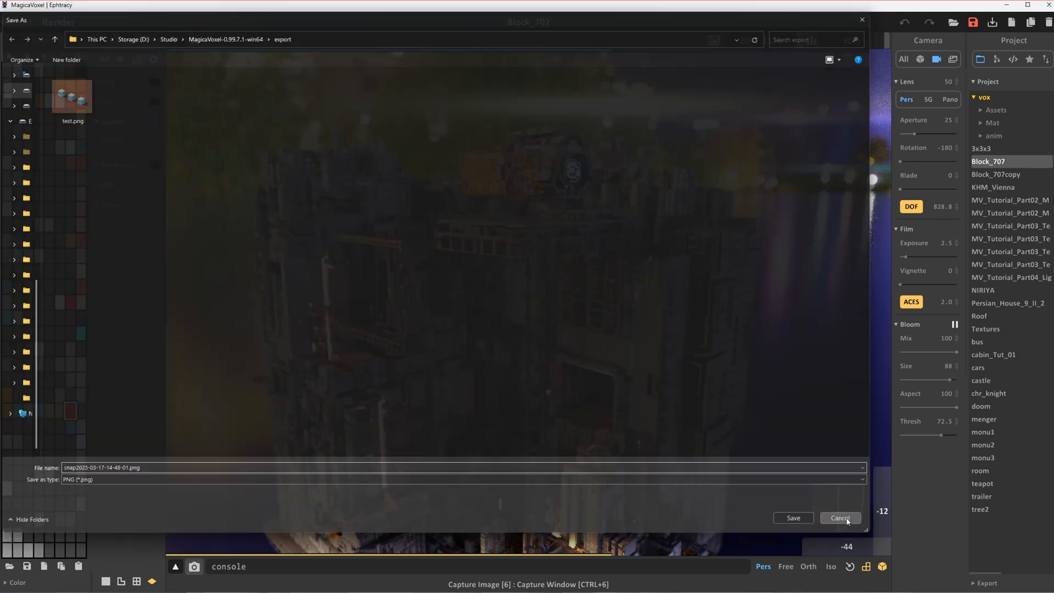
click(841, 517)
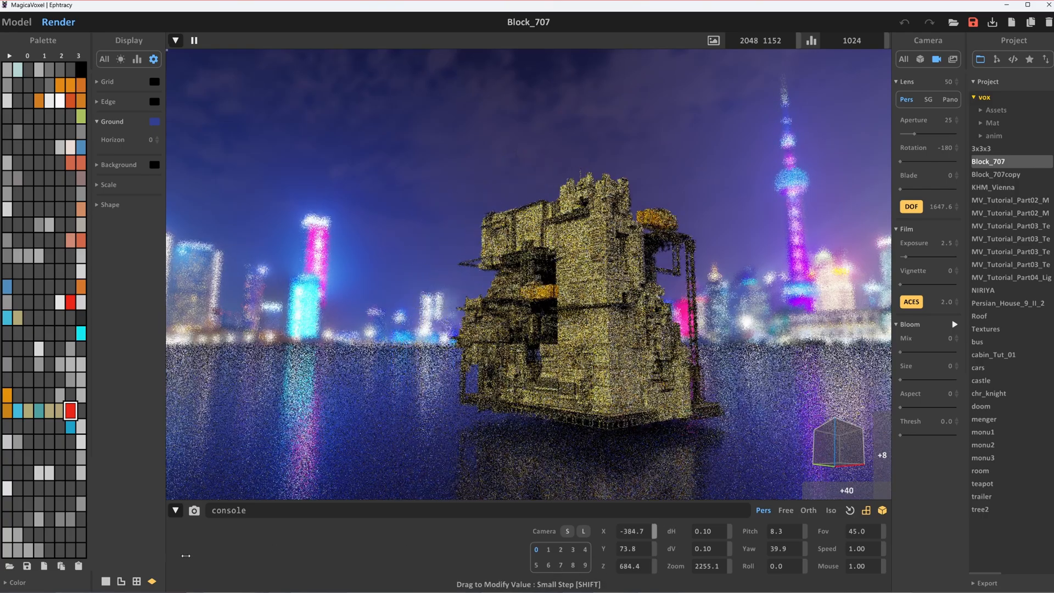
Shift the camera X and Y/Z so Block_707 sits closer and centred in frame
drag(633, 531, 652, 532)
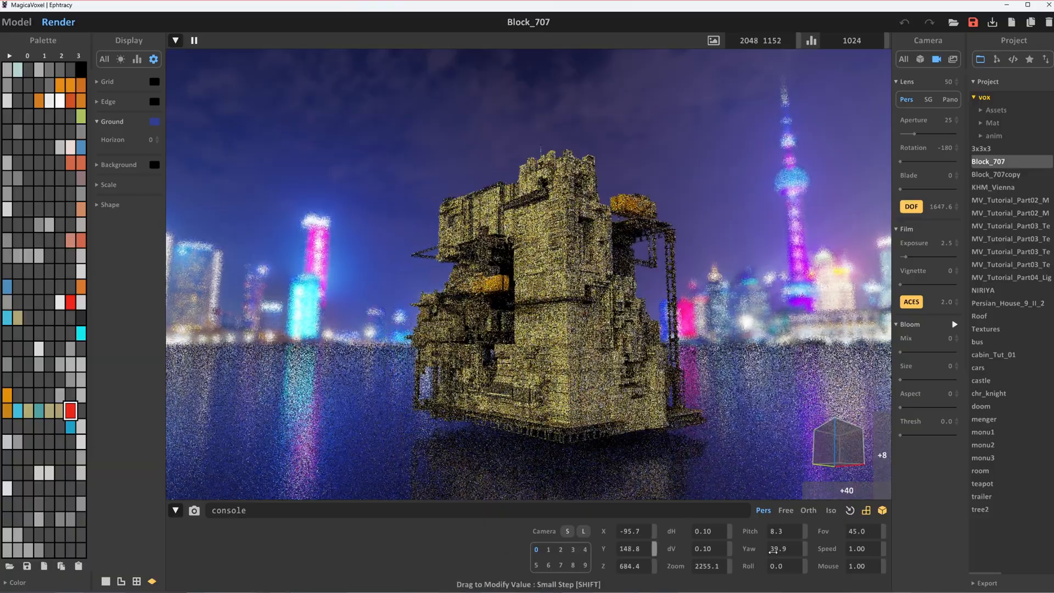
drag(631, 549, 630, 558)
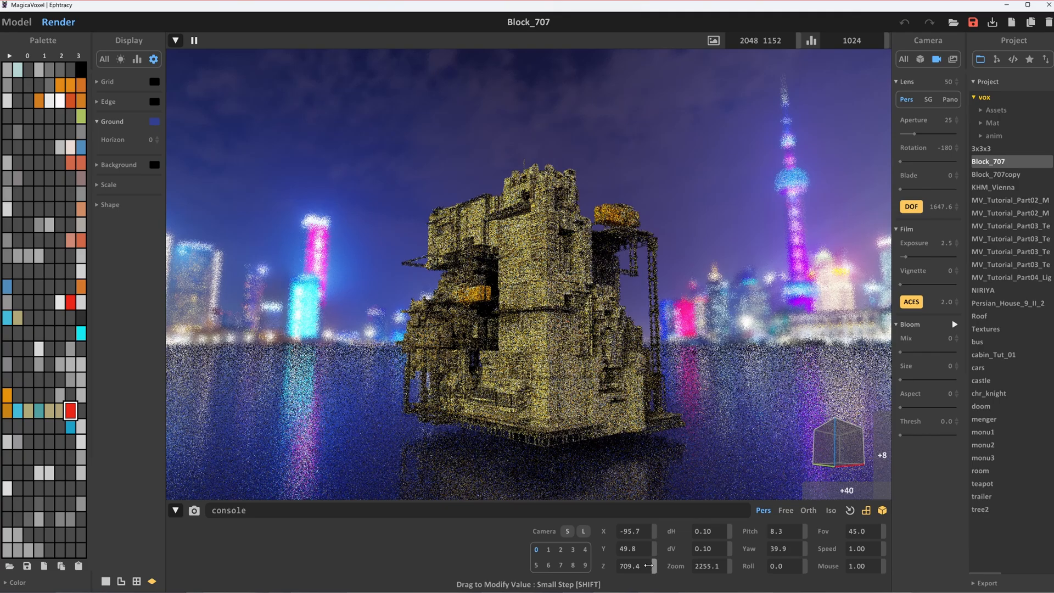
drag(630, 530, 649, 531)
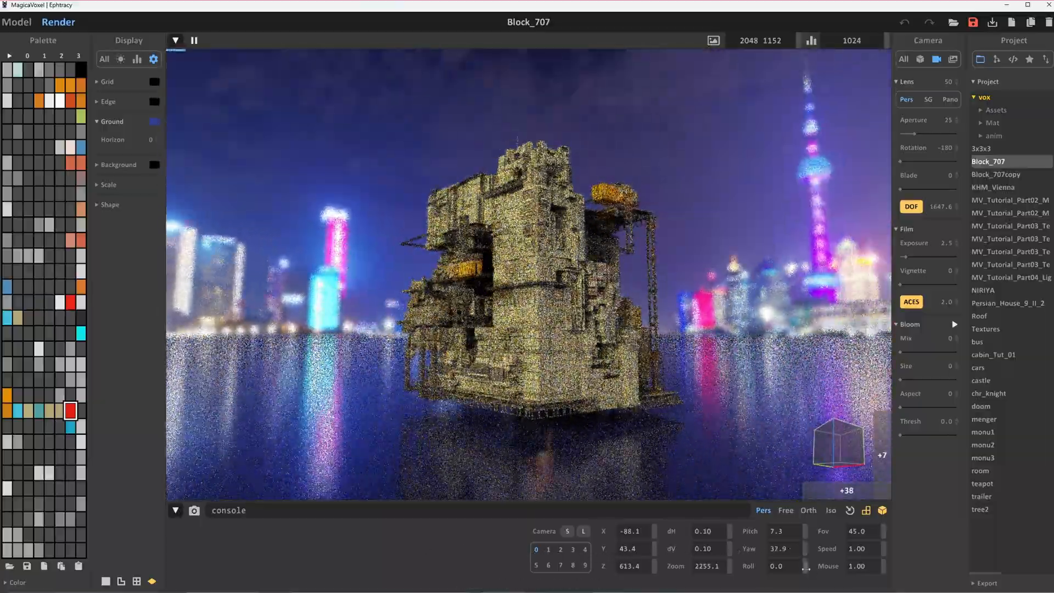
Tilt the camera roll, then level it back to 0 and adjust focus depth near 1136.9
drag(780, 566, 780, 566)
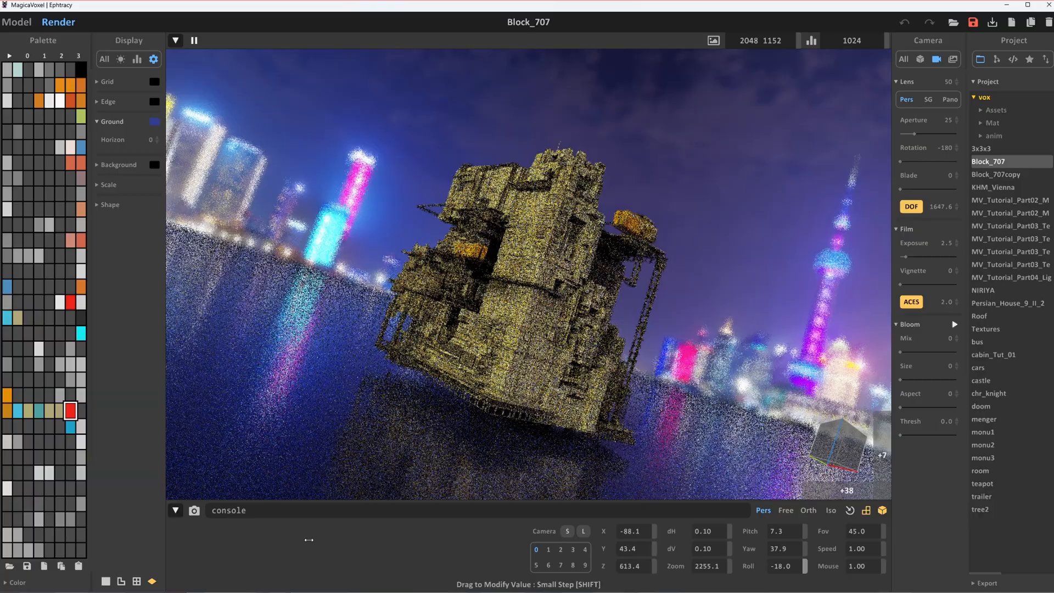
drag(779, 566, 787, 566)
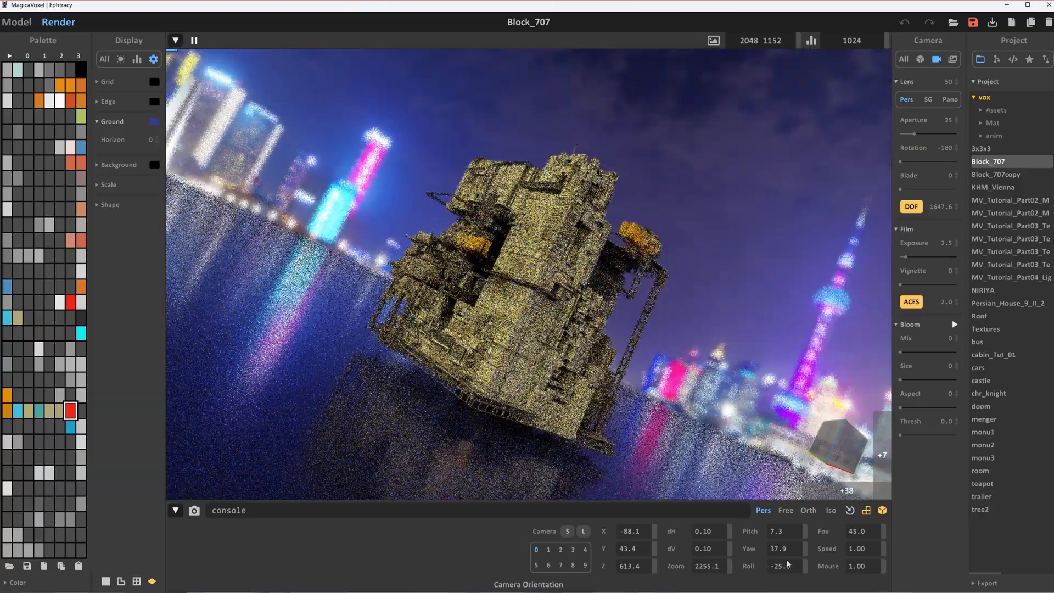
drag(780, 566, 807, 566)
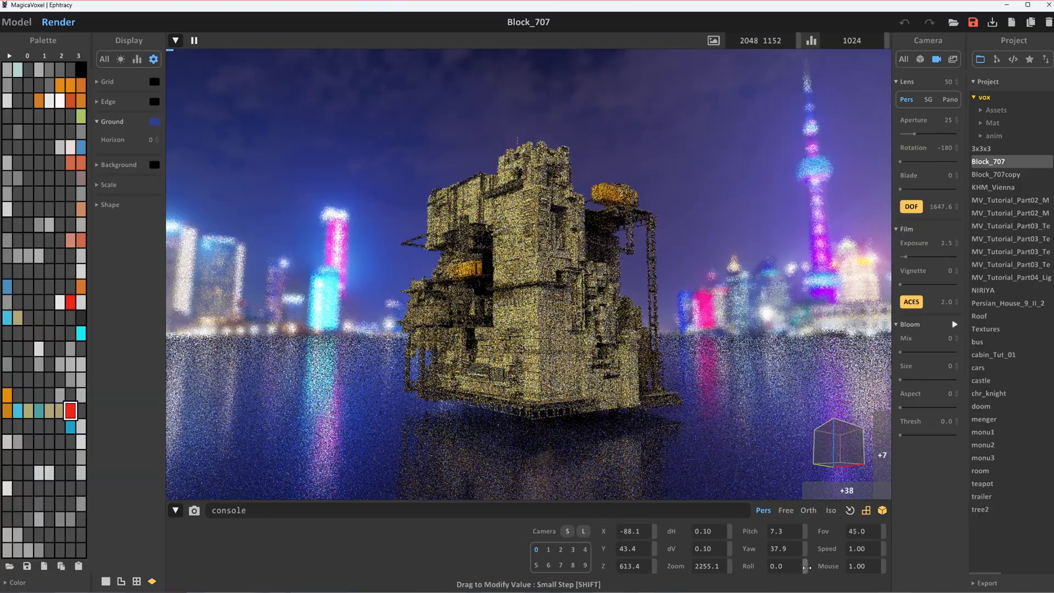
drag(854, 531, 827, 532)
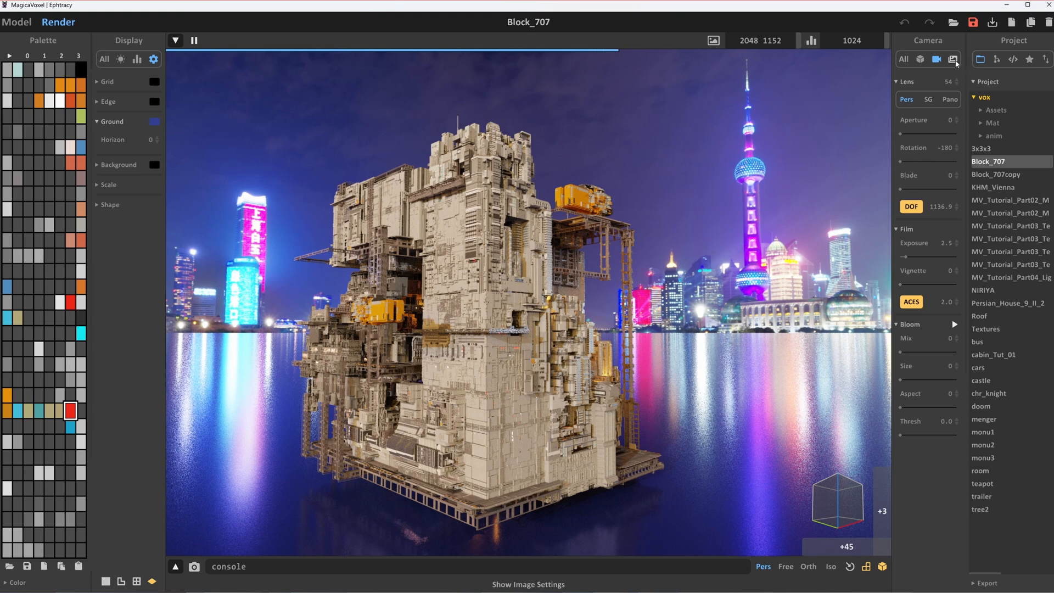
Set the Image output size to width 10000 and height 1000
click(953, 60)
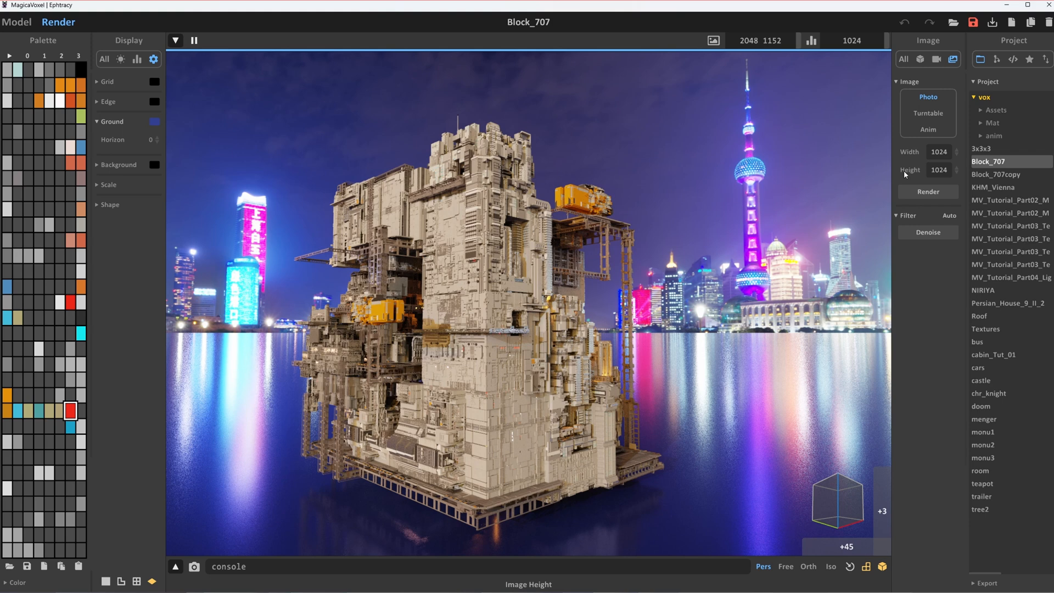
click(940, 152)
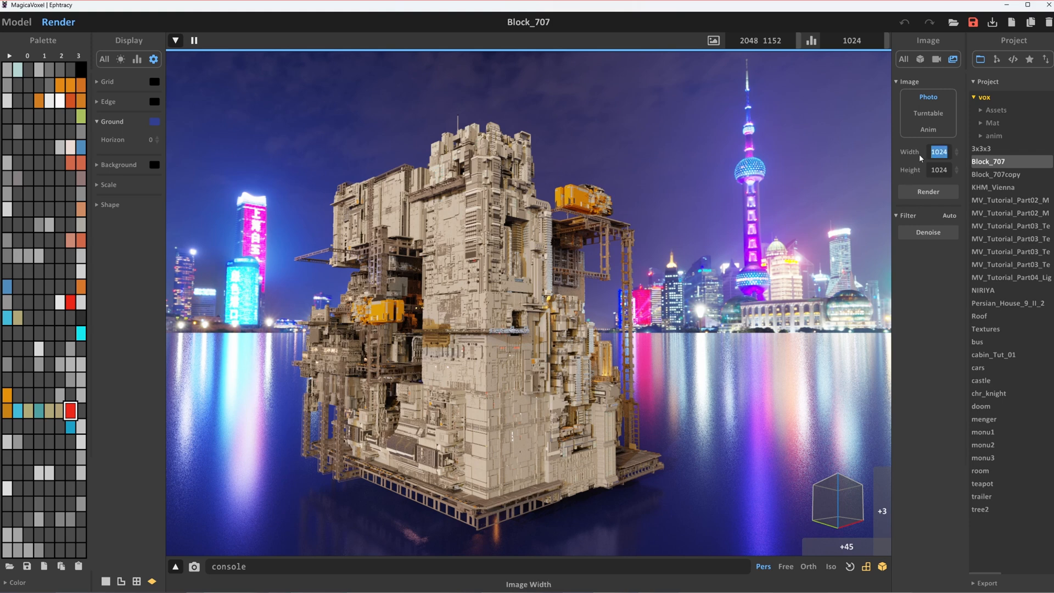
text(10000)
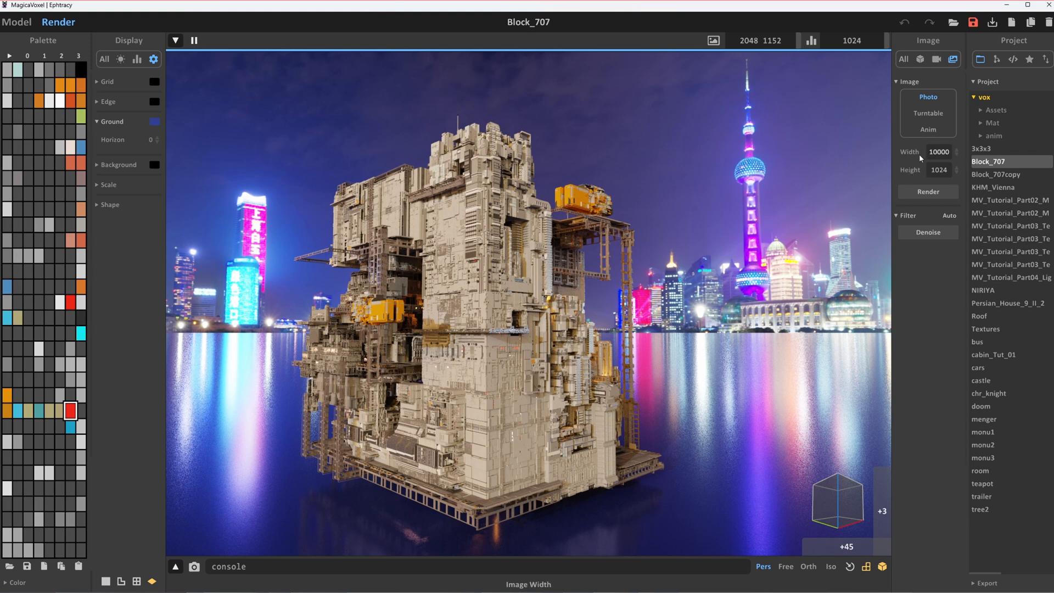
click(940, 169)
text(1000)
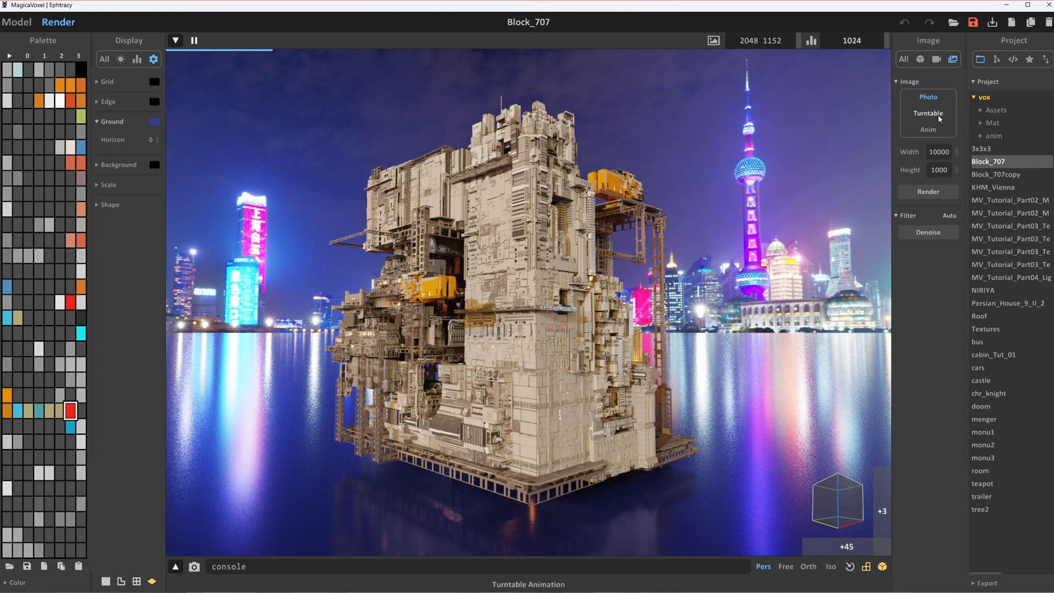
Render the photo and save it as PNG 'sesgfdfg' in the export folder
click(928, 191)
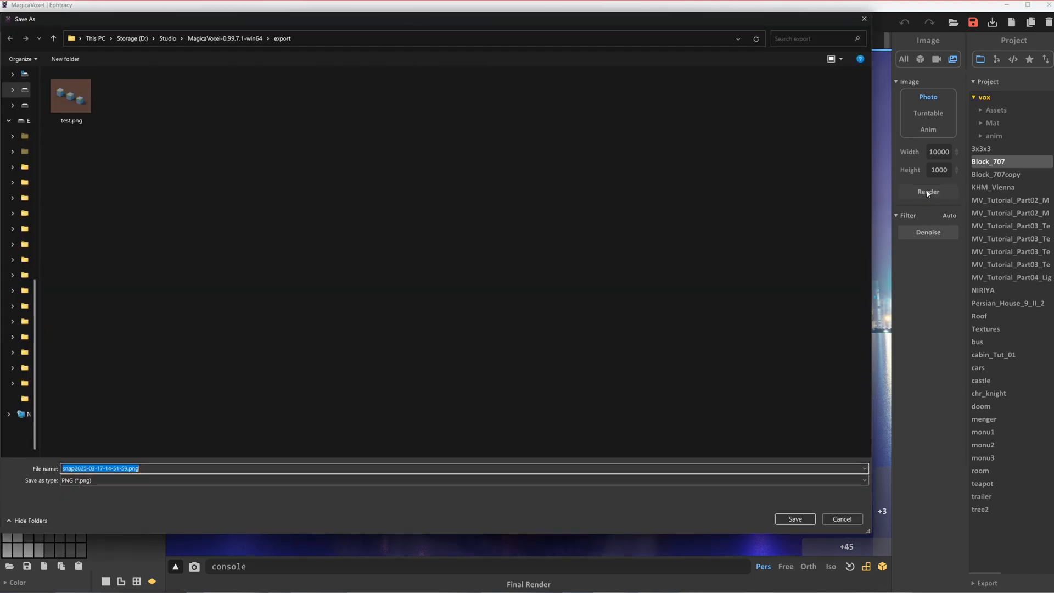
text(sesgfdfg)
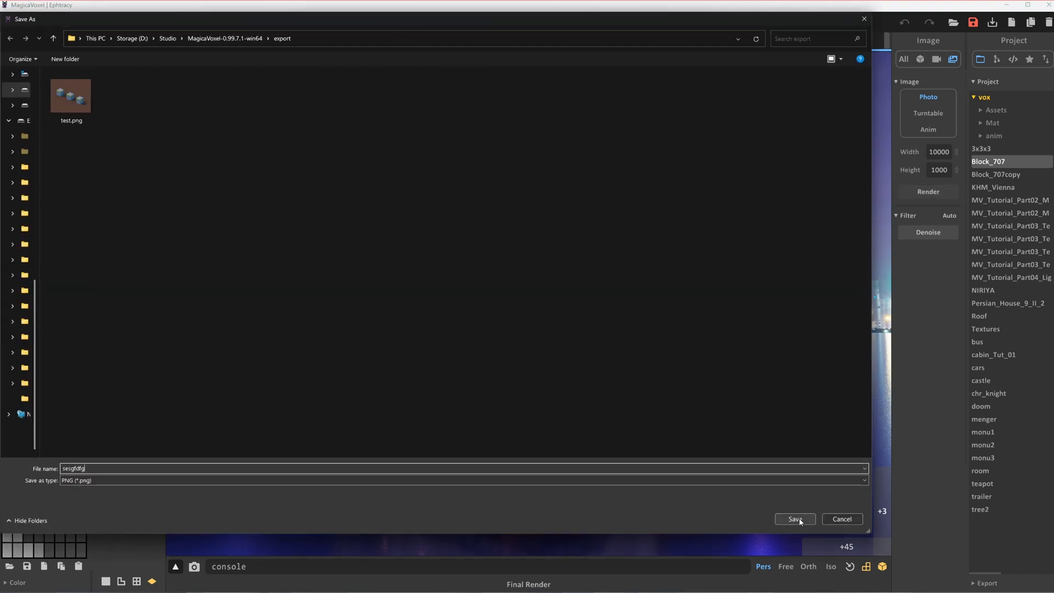
click(794, 519)
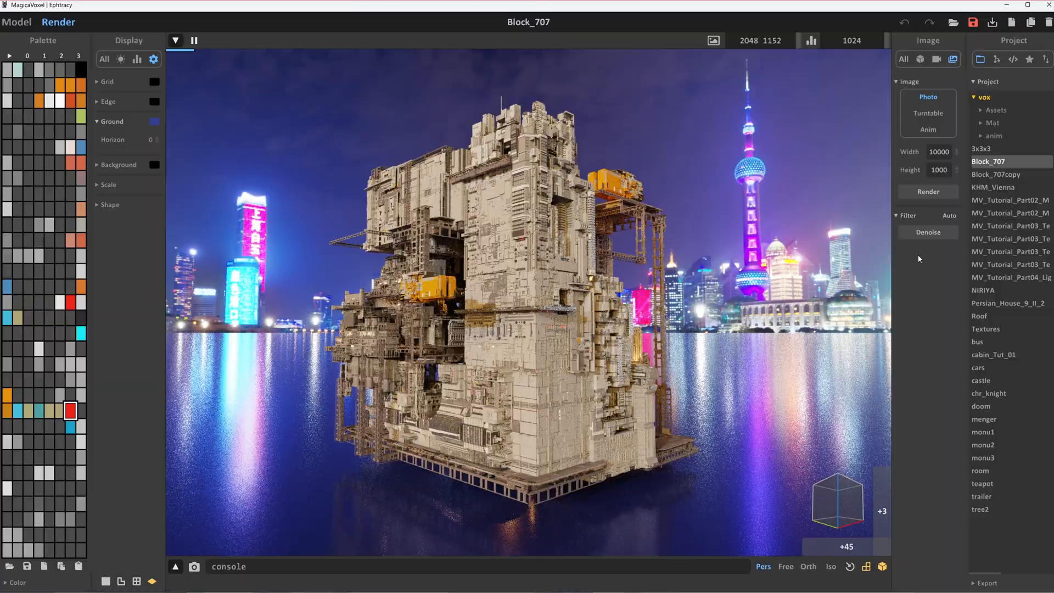
click(927, 113)
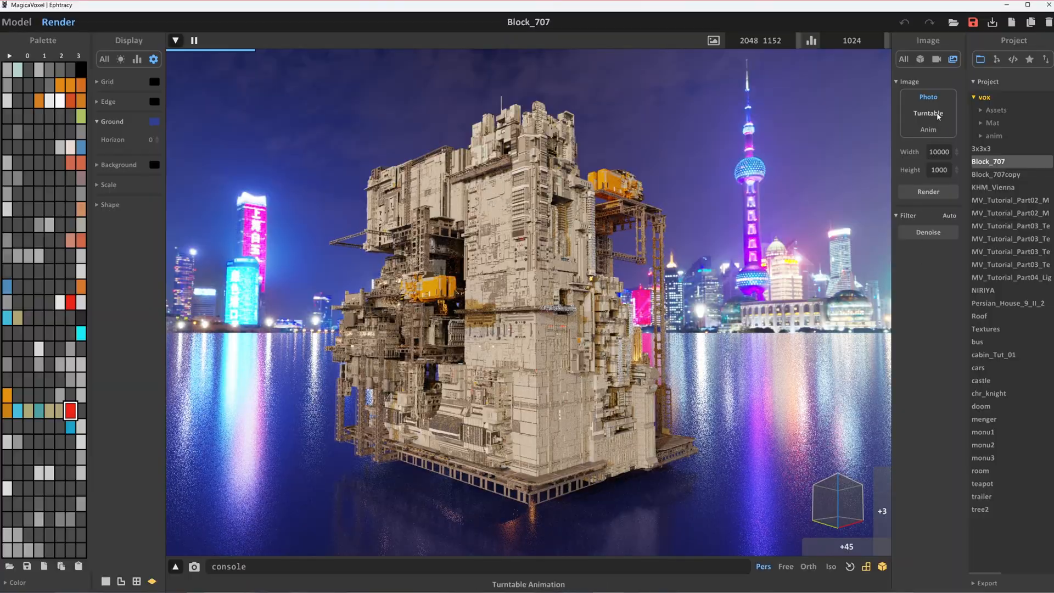
Switch the render output to a turntable sequence
click(928, 113)
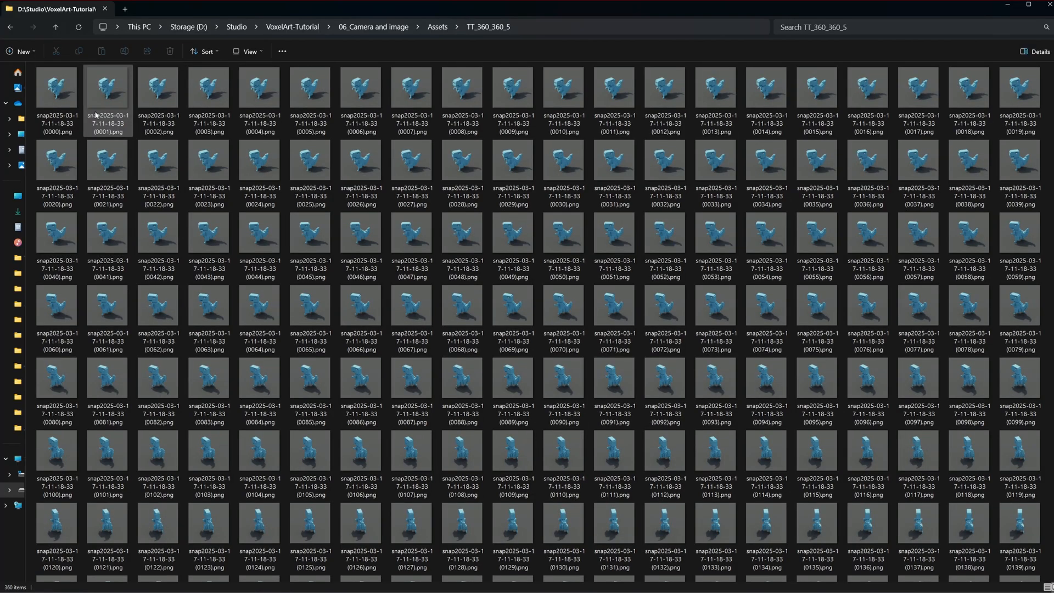
Scroll the TT_360_360_5 folder and view the first frame (0000).png
scroll(down, 3)
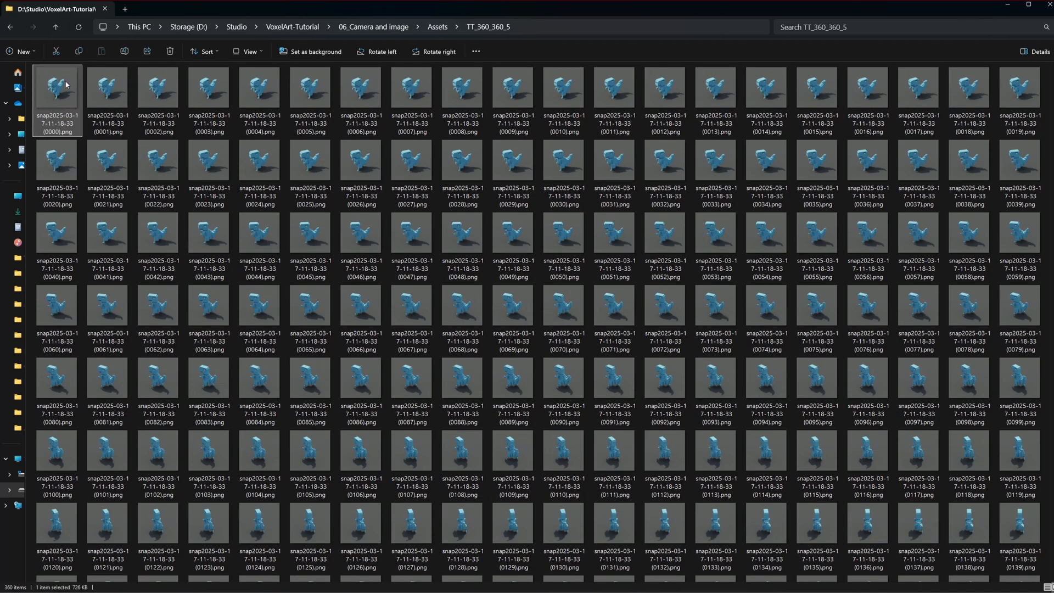
double_click(56, 86)
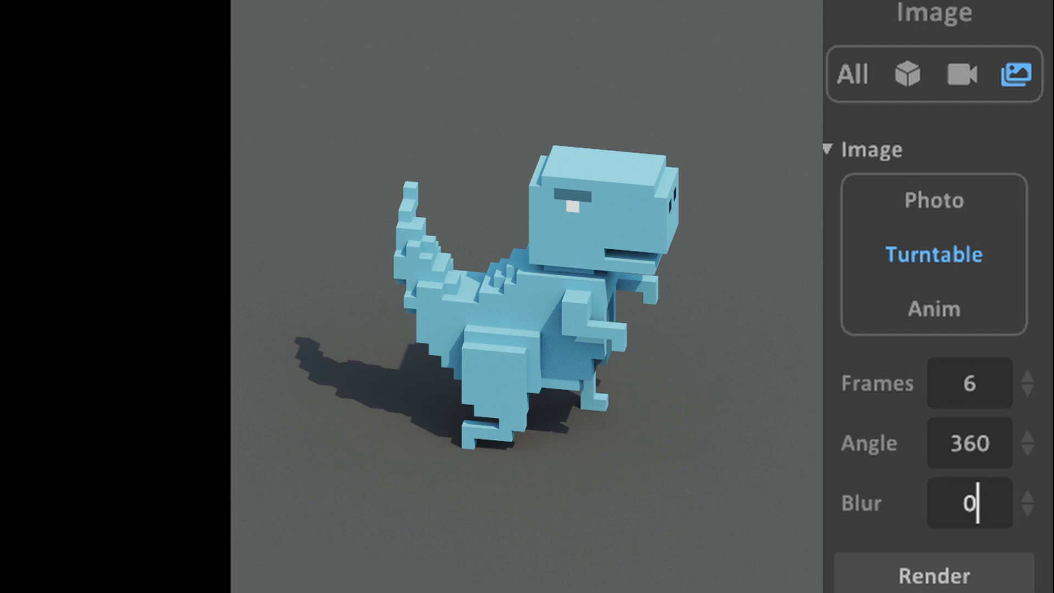
Set the turntable Angle to 360 degrees
text(360)
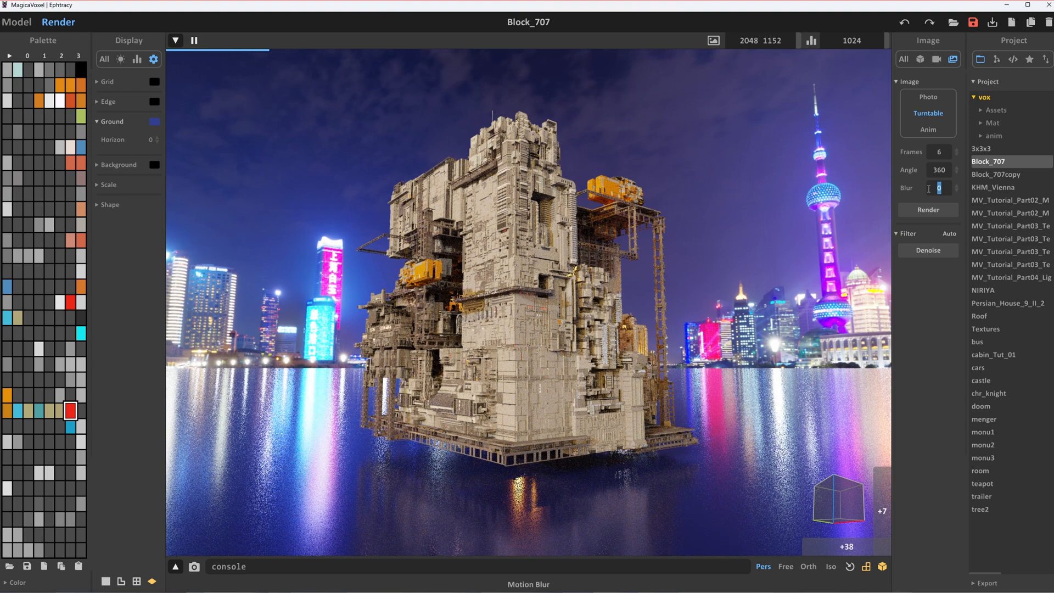
Enter Blur 100 to preview motion blur, then move on to the Frames field
text(100)
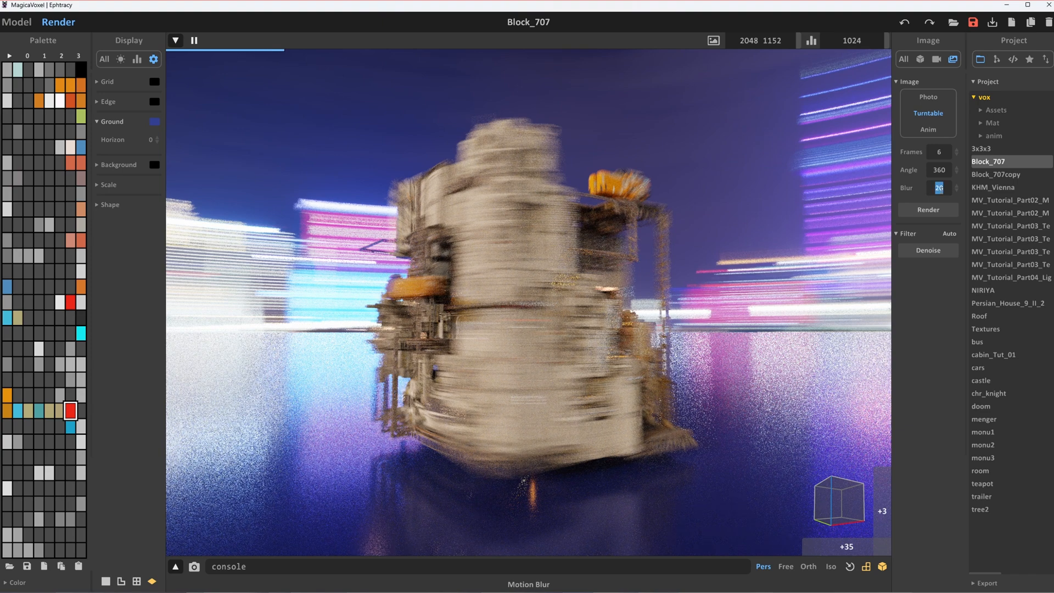
click(956, 187)
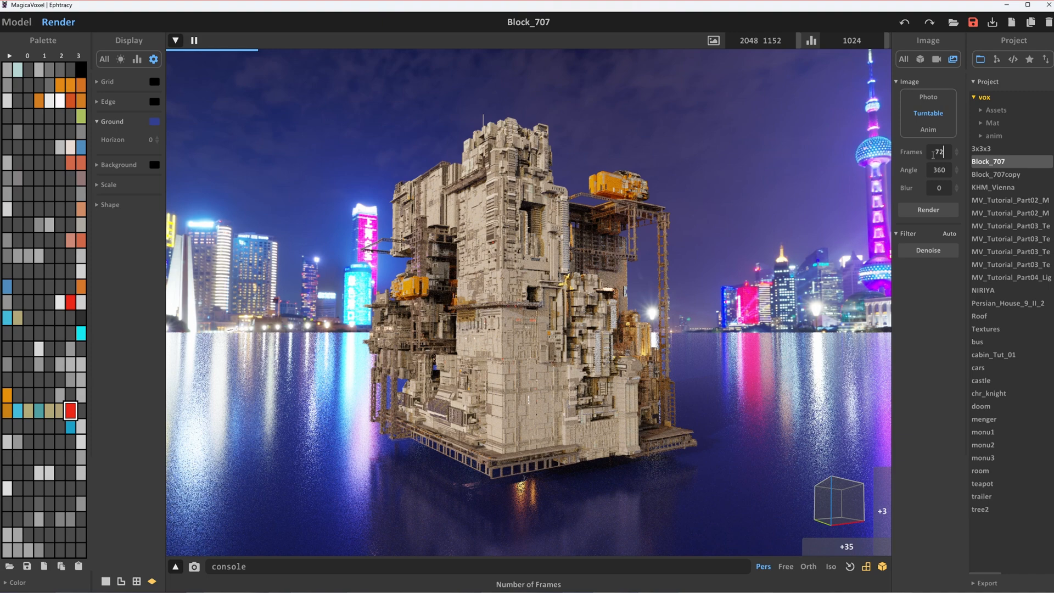
Set turntable Frames to 720 and orbit Block_707 to an orthographic corner view
text(720)
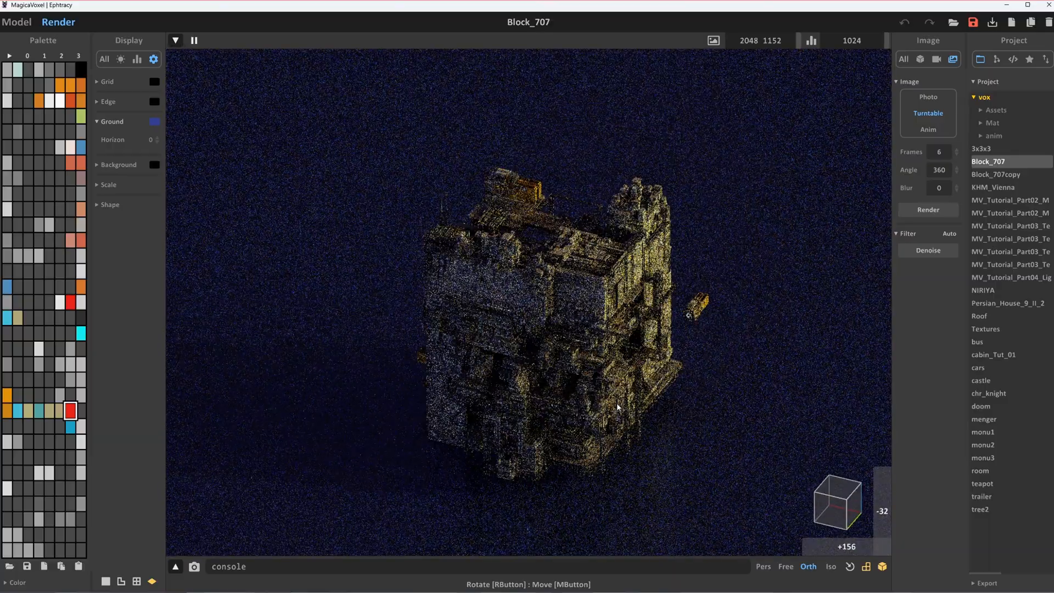
drag(618, 403, 599, 390)
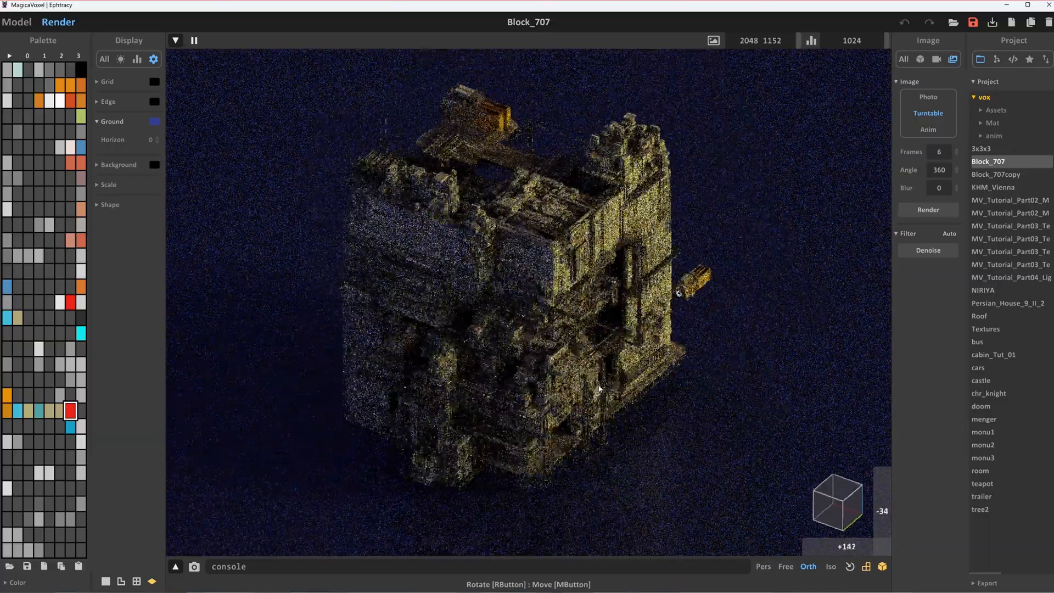
drag(598, 390, 623, 372)
text(360)
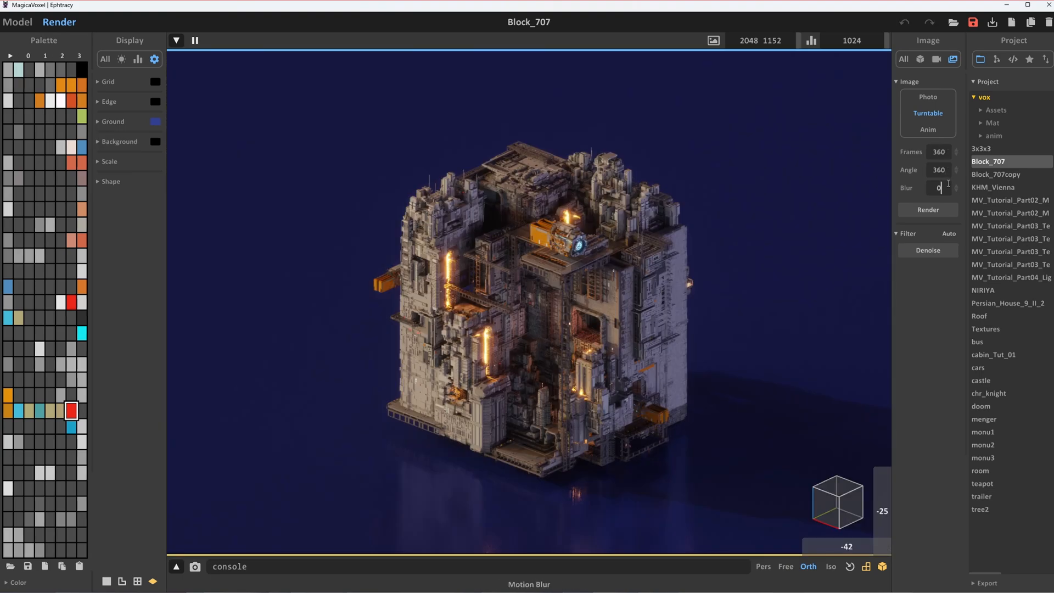
Render the turntable and save its frames as 'TT_bloc' PNGs in Assets\TT
click(928, 210)
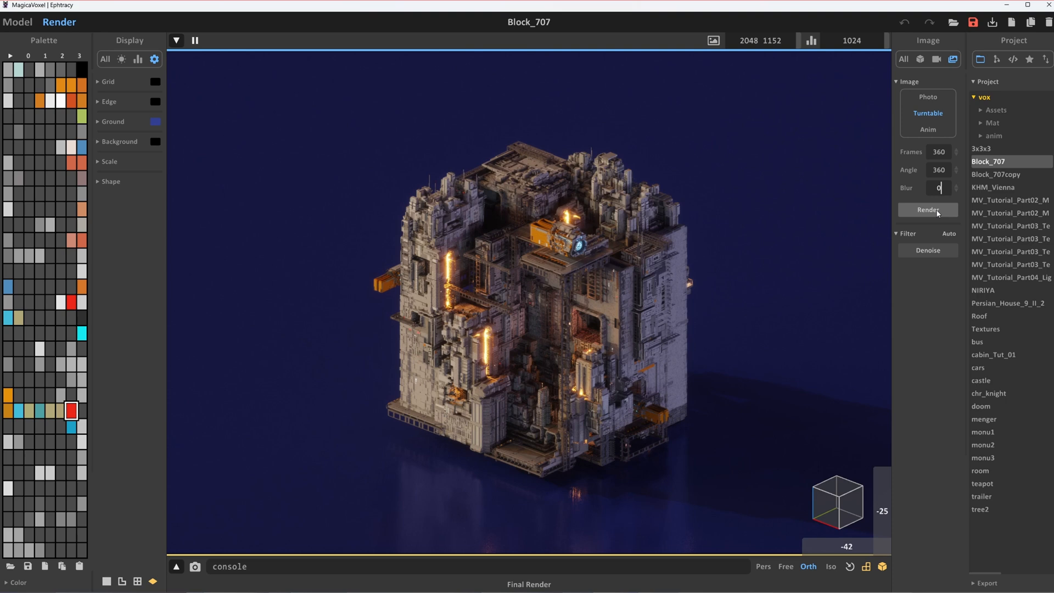
click(713, 40)
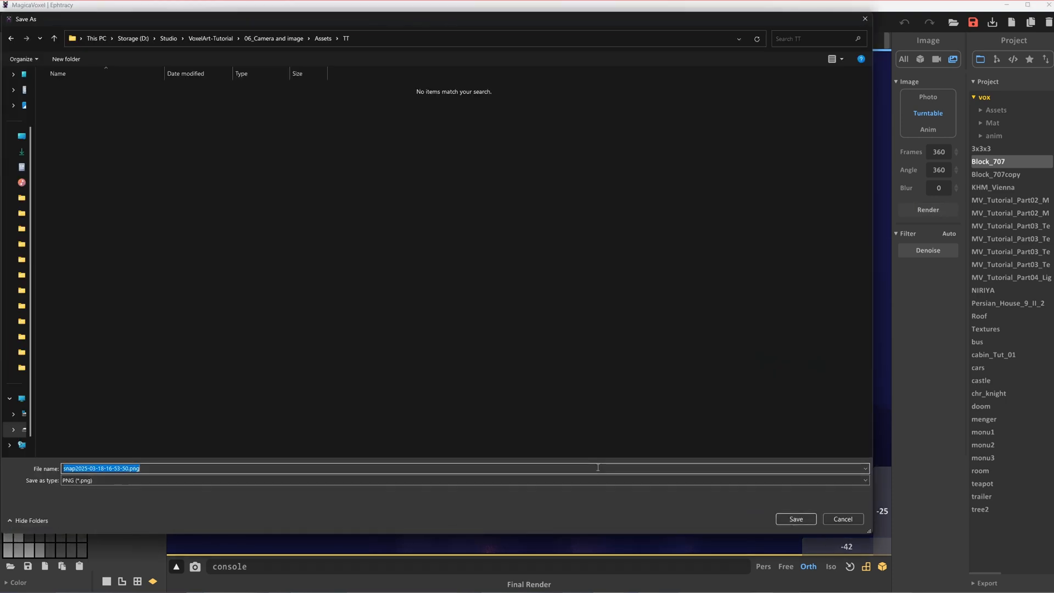
text(TT_bloc)
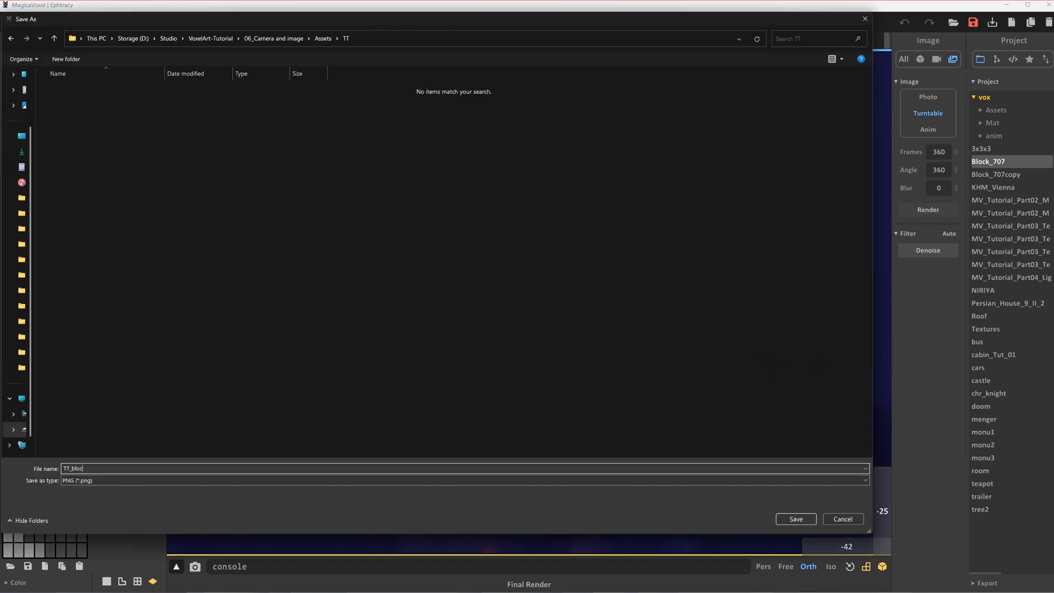
click(796, 519)
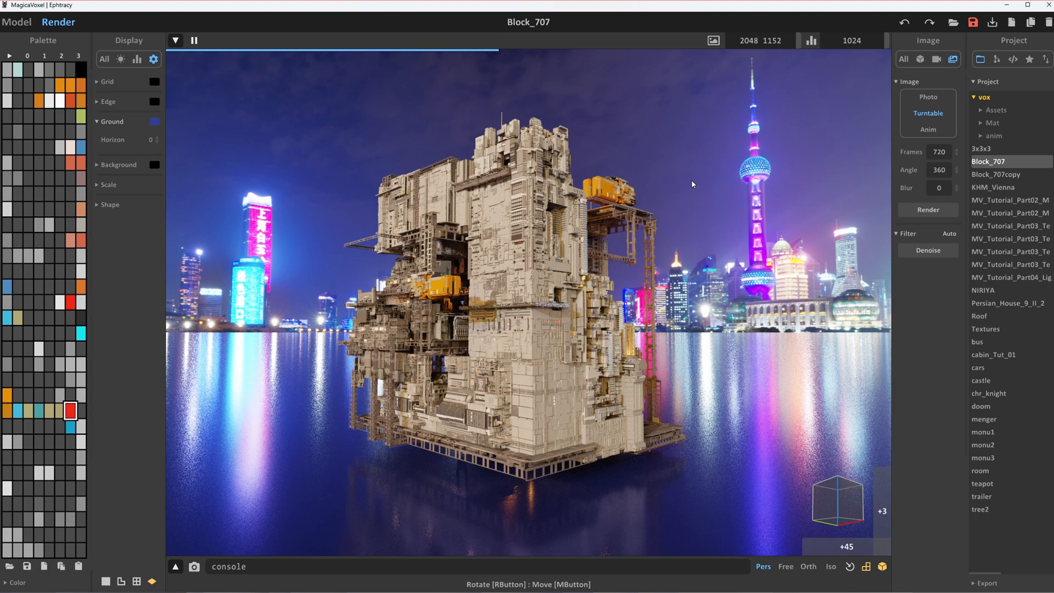
Switch output to Anim and load the MV_Tutorial_Part04_Lighting_01 house scene
click(928, 130)
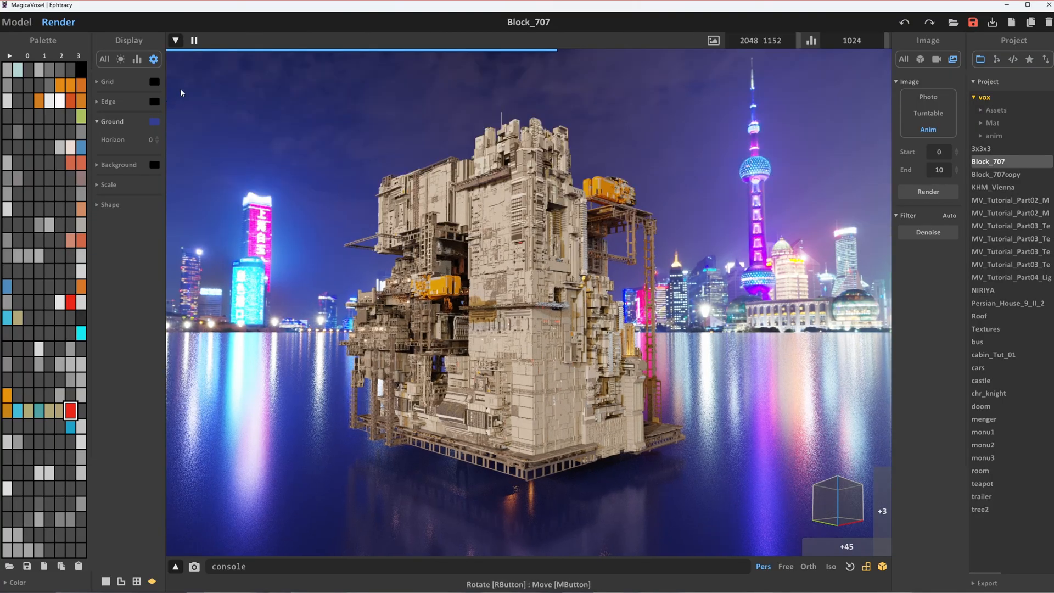
click(1011, 277)
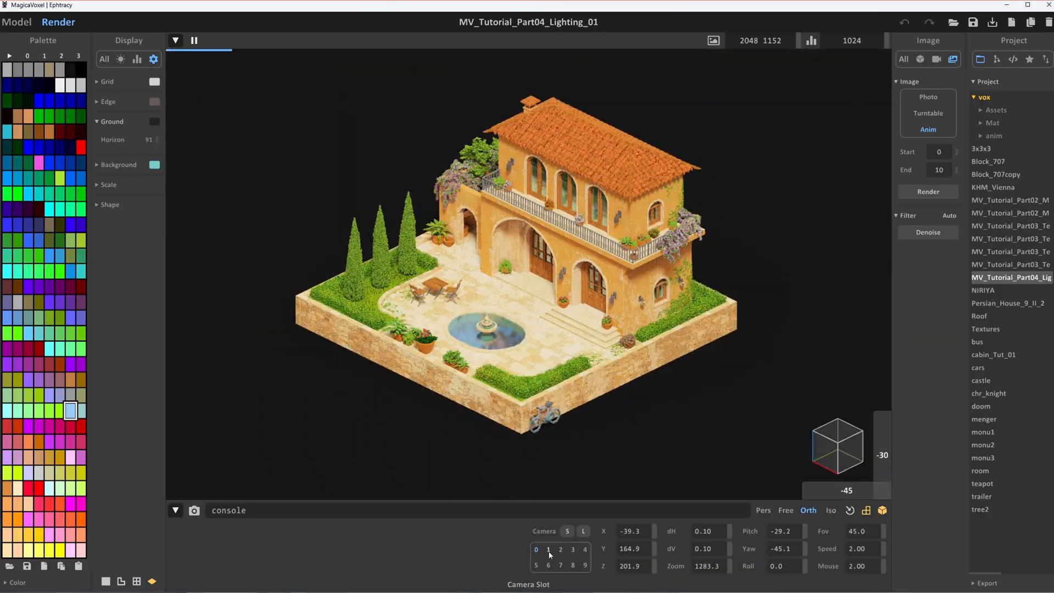
Recall the house's saved camera view and switch output to a 10000 × 10000 still photo
click(536, 549)
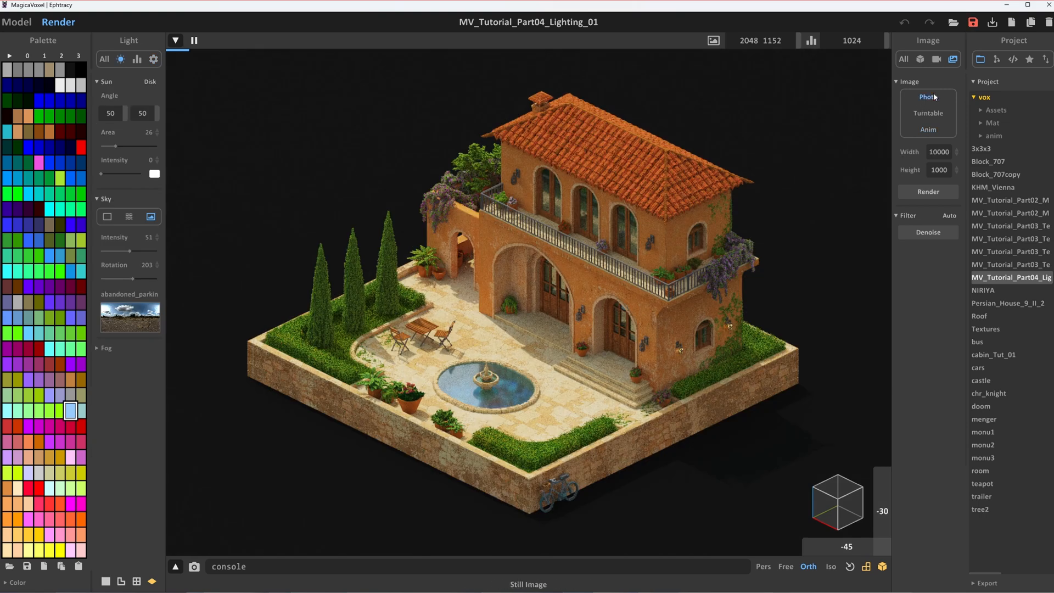
click(940, 170)
text(0)
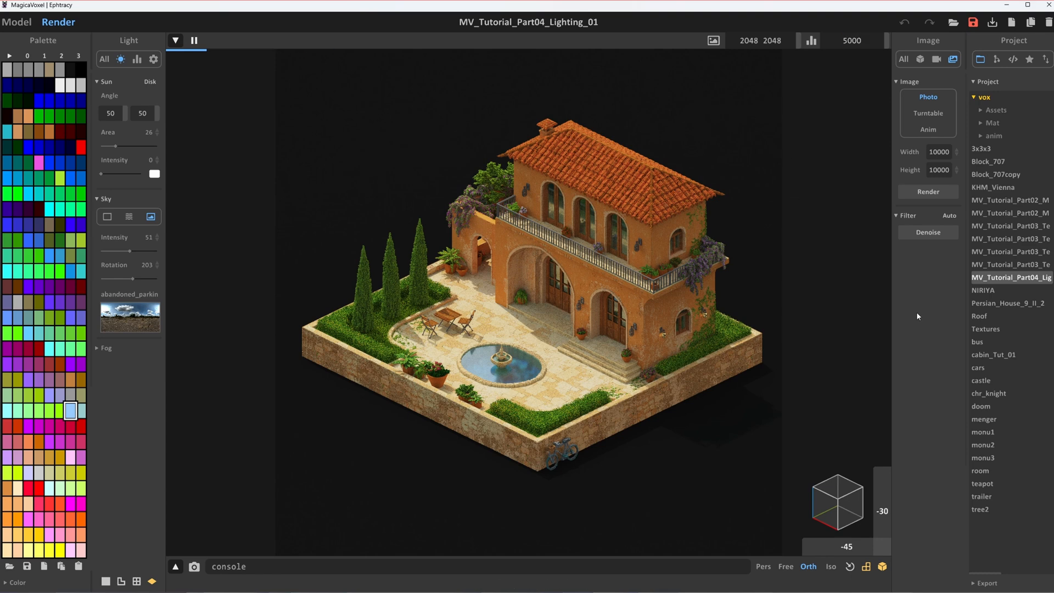
Start the final photo render and confirm the output PNG file in the export folder
click(928, 191)
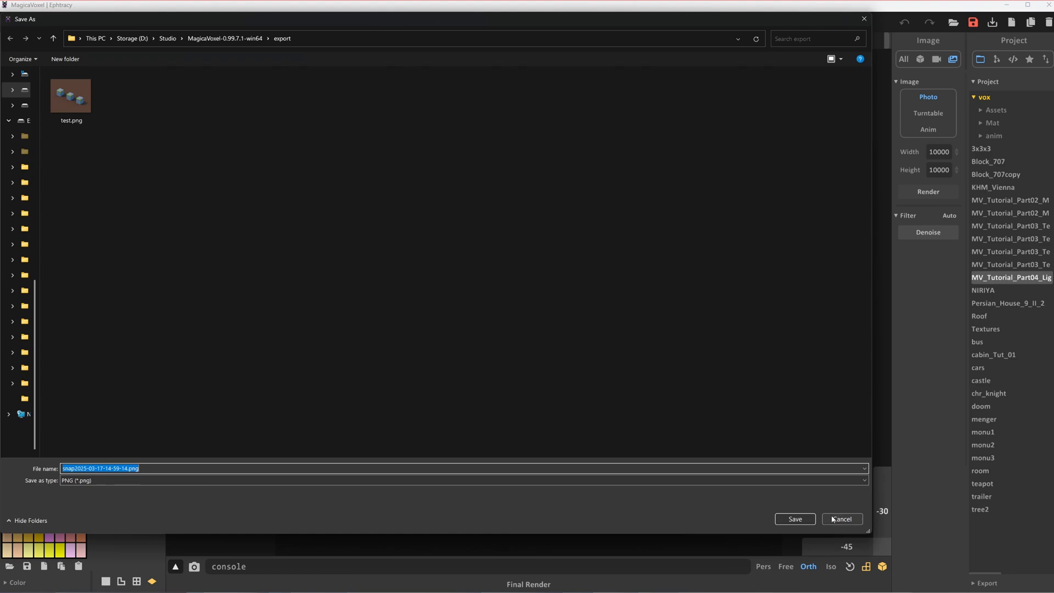
click(842, 518)
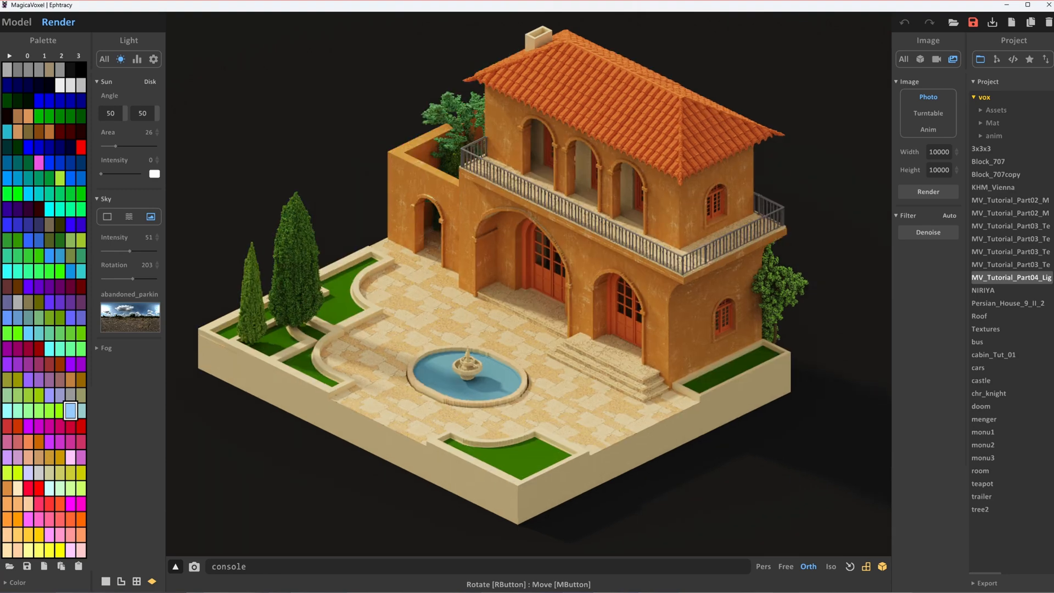
Denoise the finished house render repeatedly and enable Auto so filtering applies to image renders
click(928, 192)
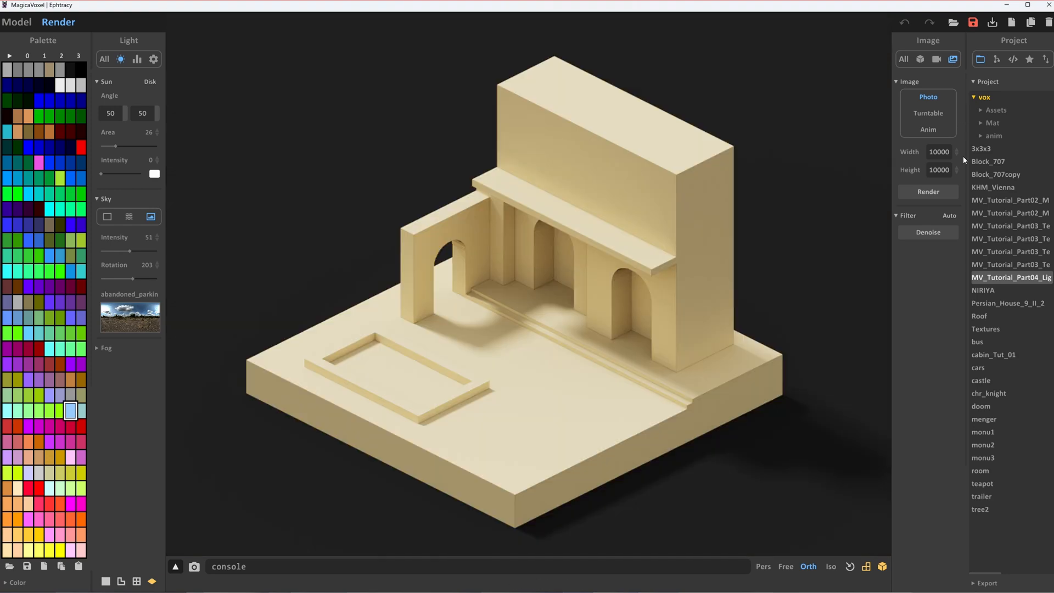
click(928, 191)
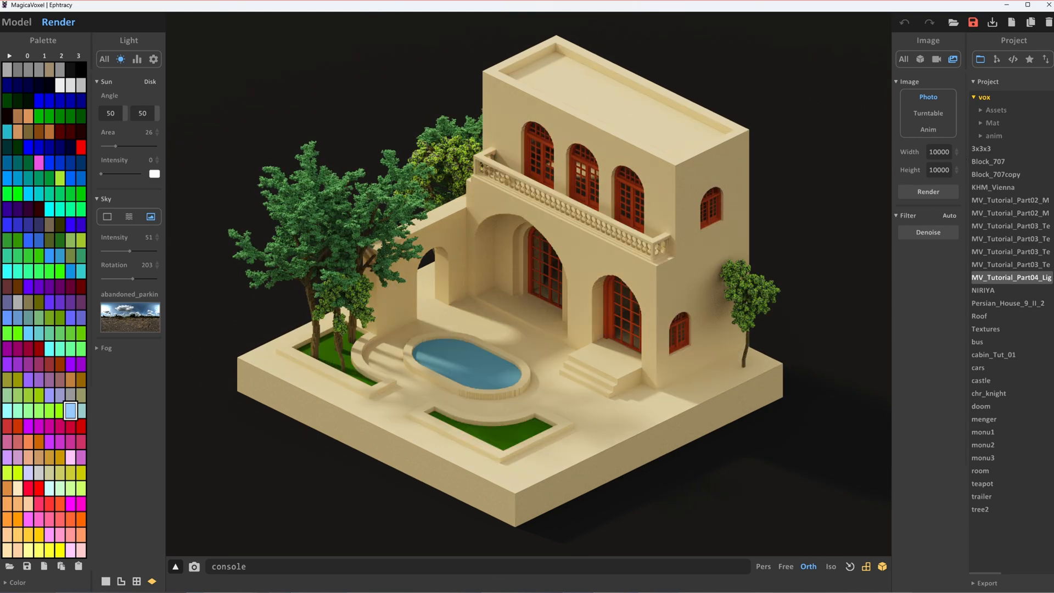
click(928, 232)
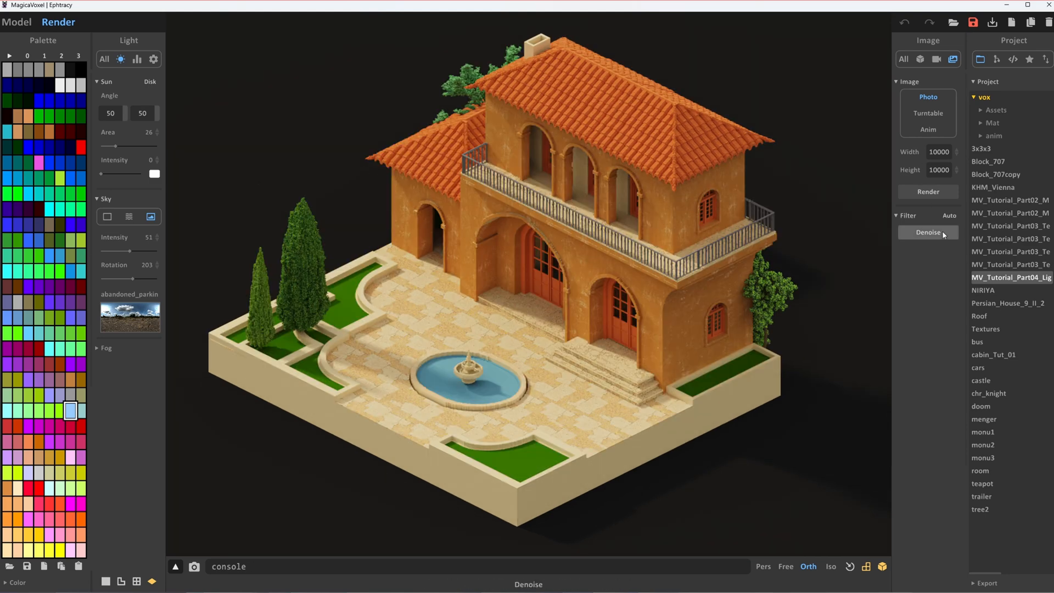
click(928, 232)
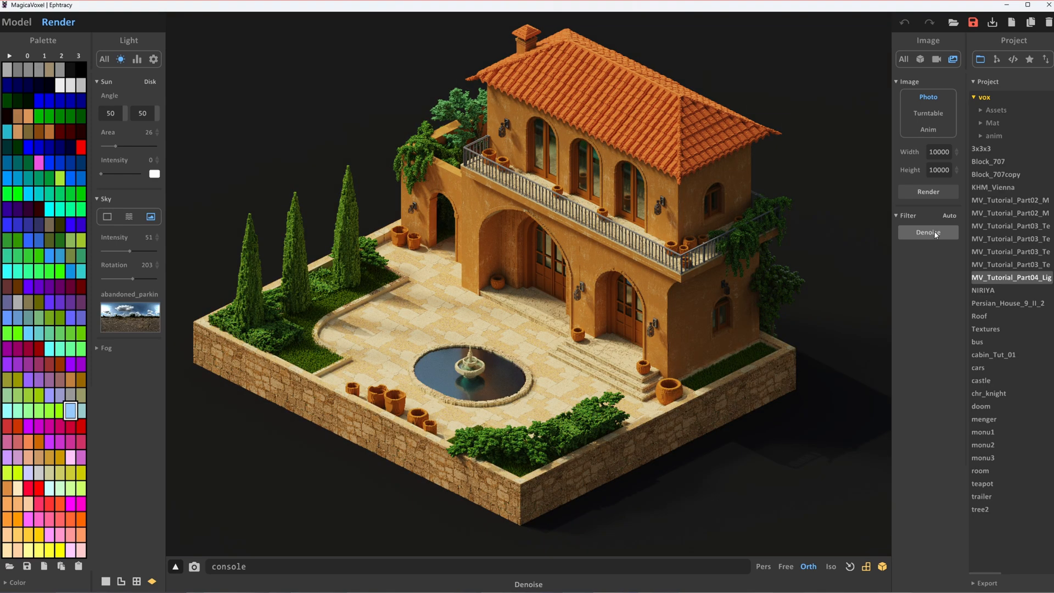
click(951, 215)
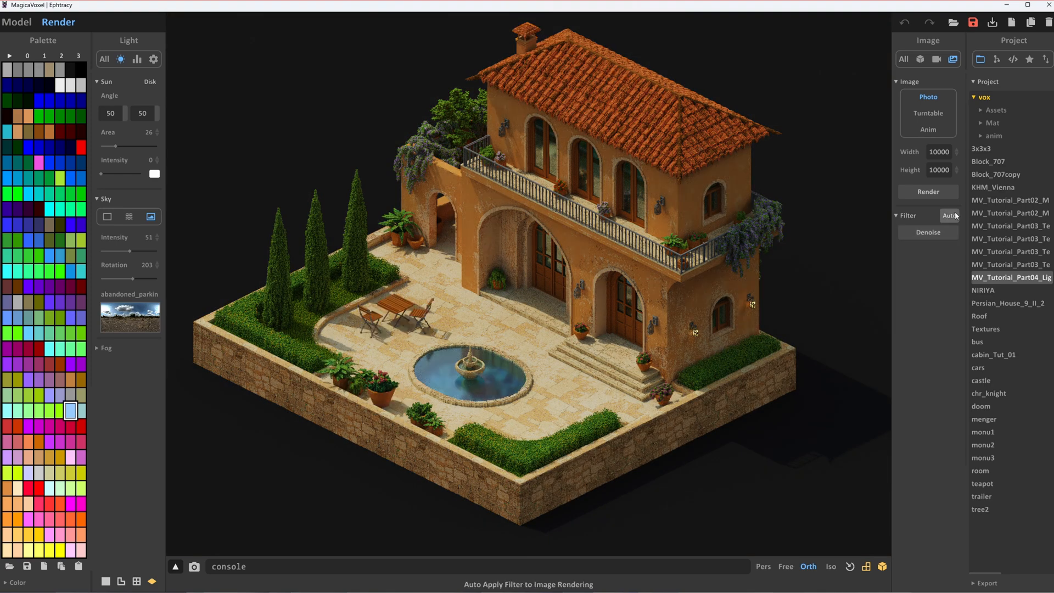
click(928, 191)
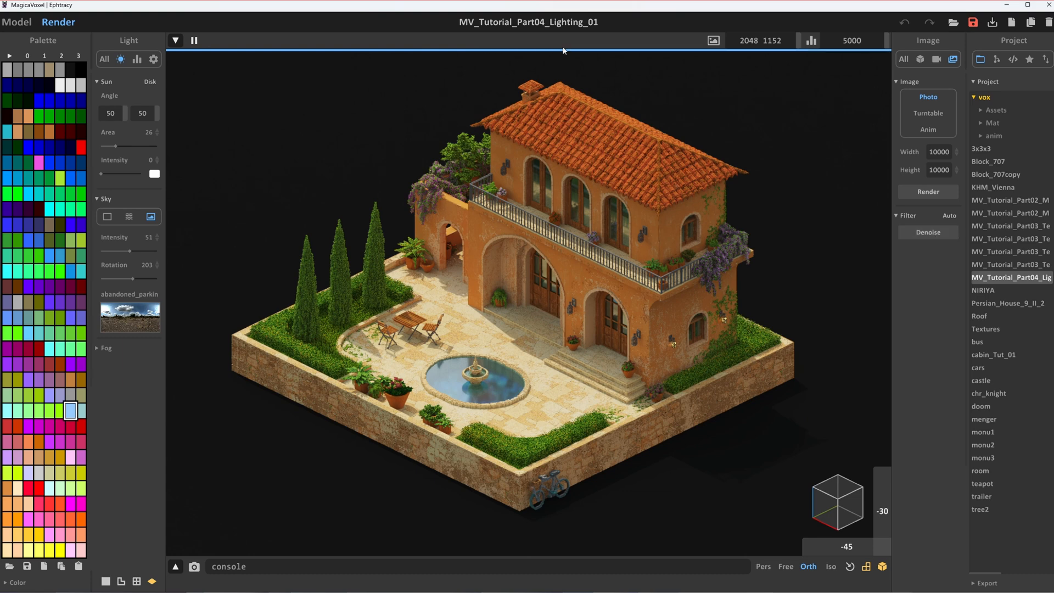
mouse_move(402, 326)
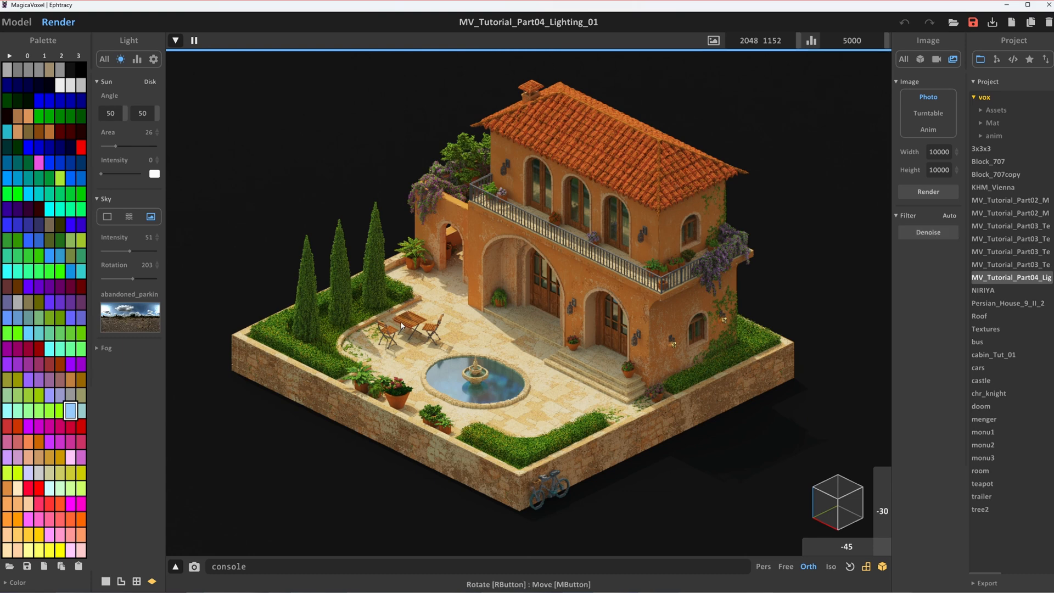